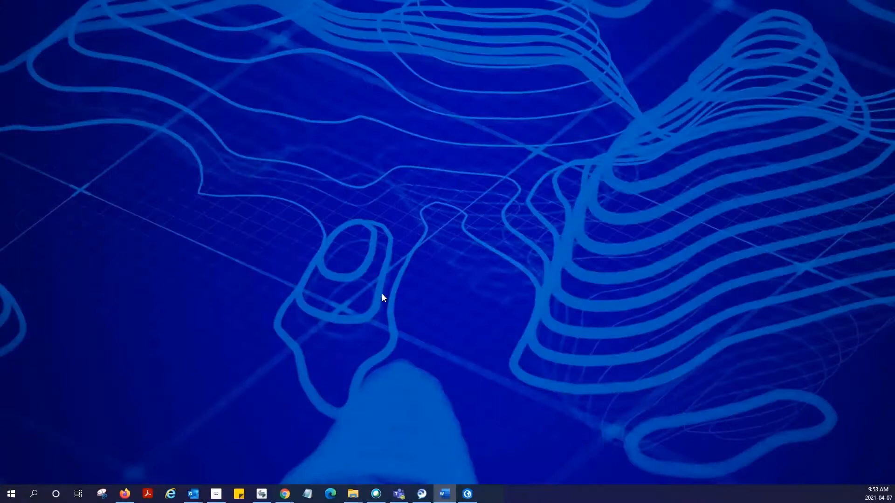
pyautogui.moveTo(427, 272)
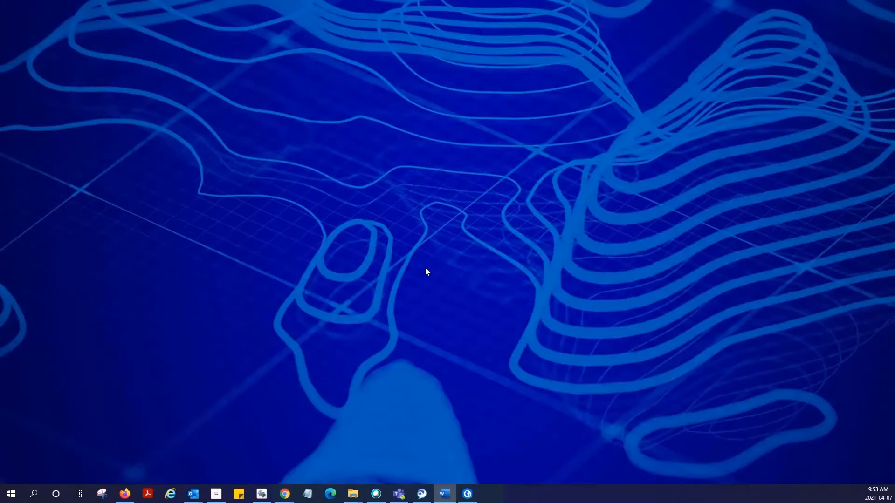
pyautogui.moveTo(445, 261)
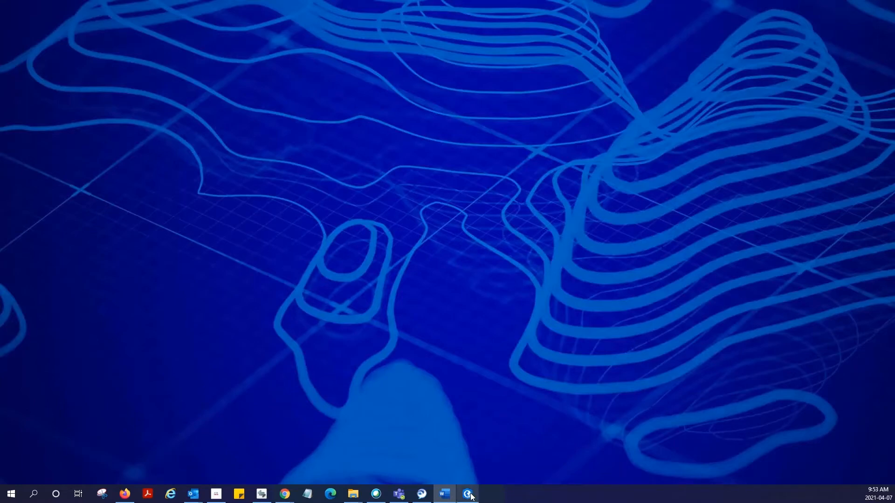
# - Show the Untitled Scene in ArcGIS Pro, then the Perseverance rover page in Firefox
pyautogui.click(467, 493)
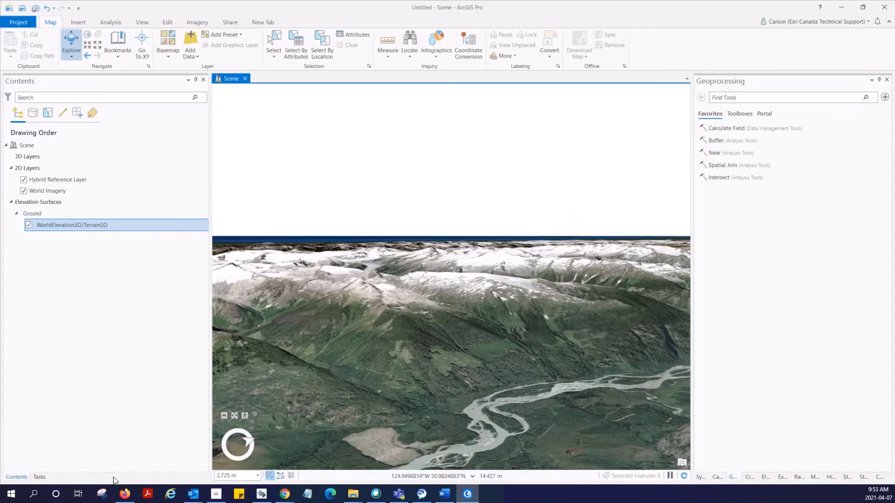
pyautogui.click(125, 493)
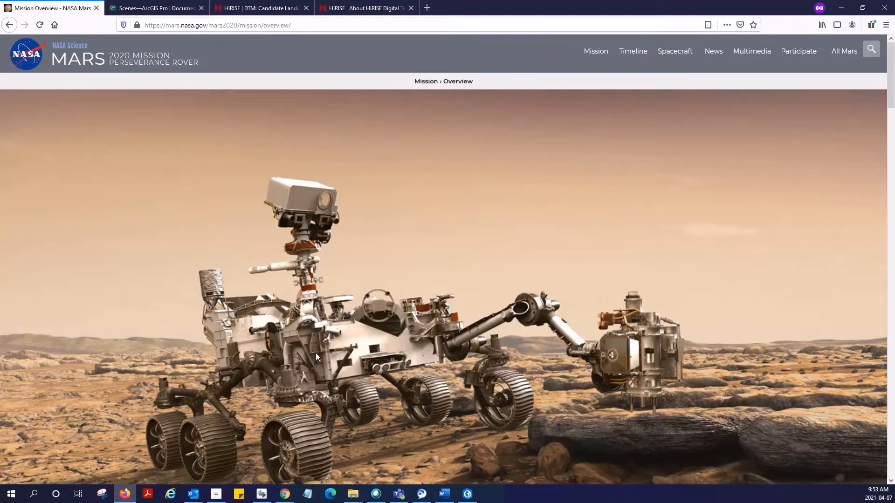
pyautogui.moveTo(474, 364)
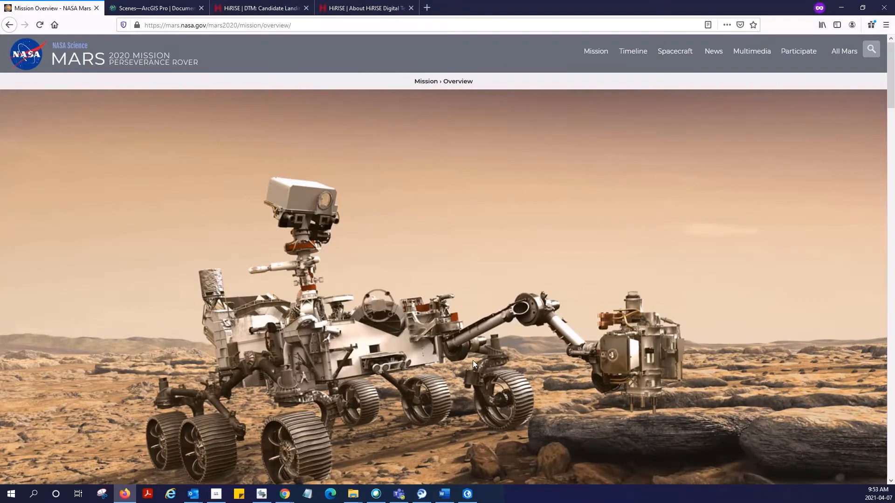
pyautogui.moveTo(590, 377)
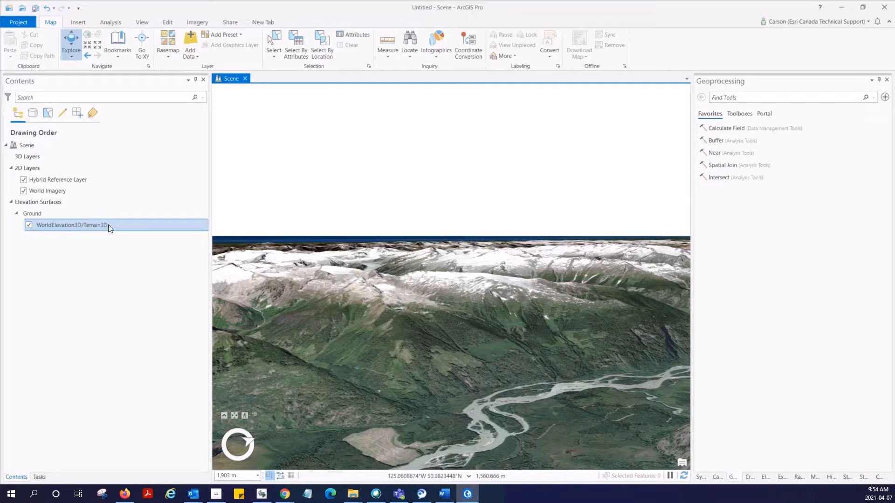
pyautogui.click(38, 202)
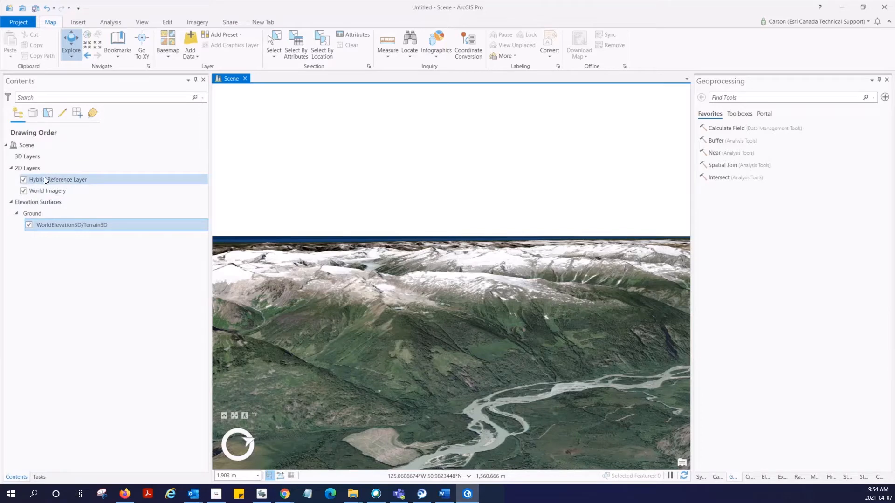
pyautogui.click(33, 214)
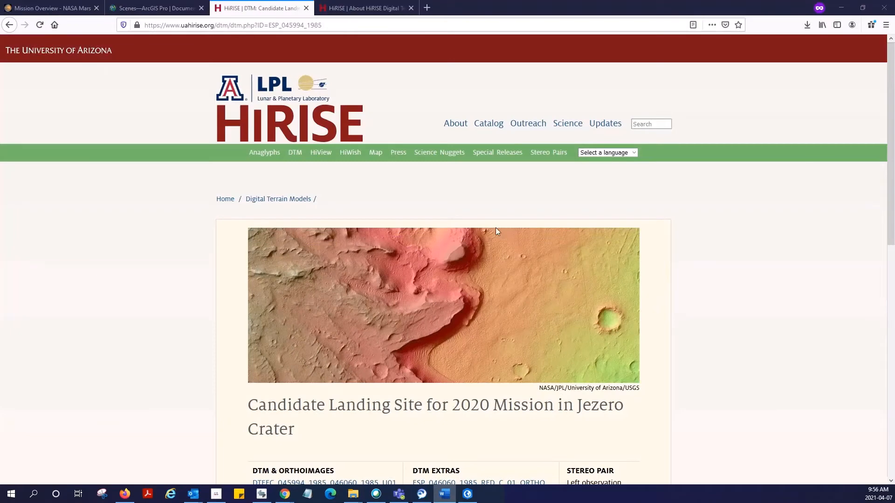
pyautogui.moveTo(223, 116)
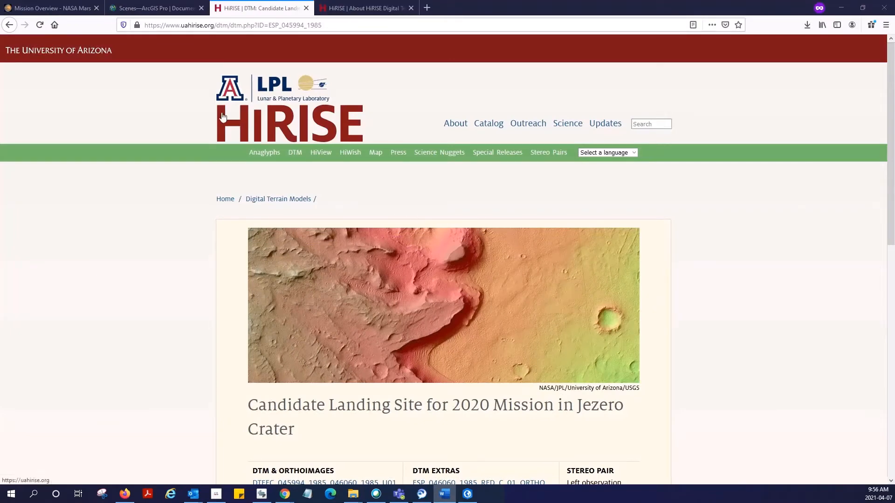
pyautogui.moveTo(212, 165)
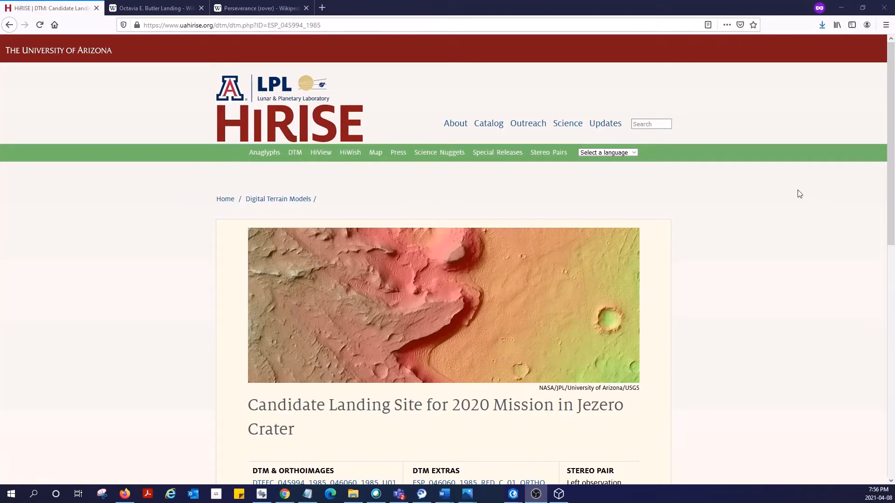
pyautogui.moveTo(838, 191)
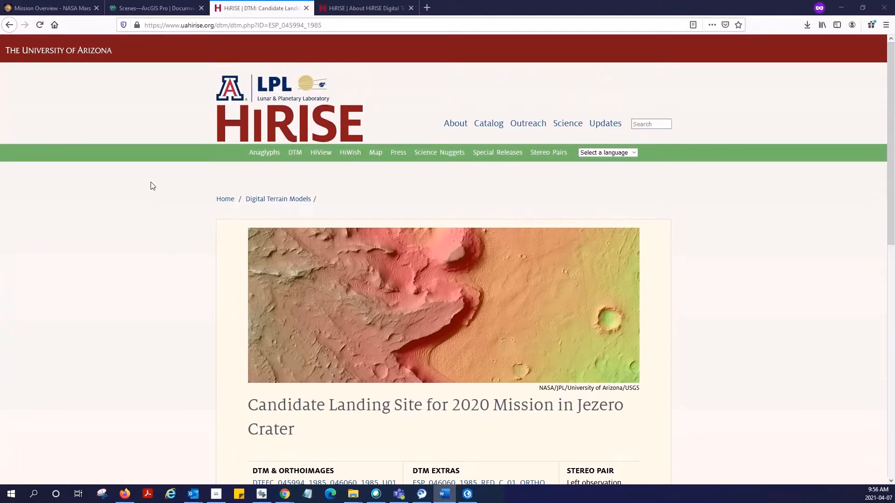
pyautogui.moveTo(97, 305)
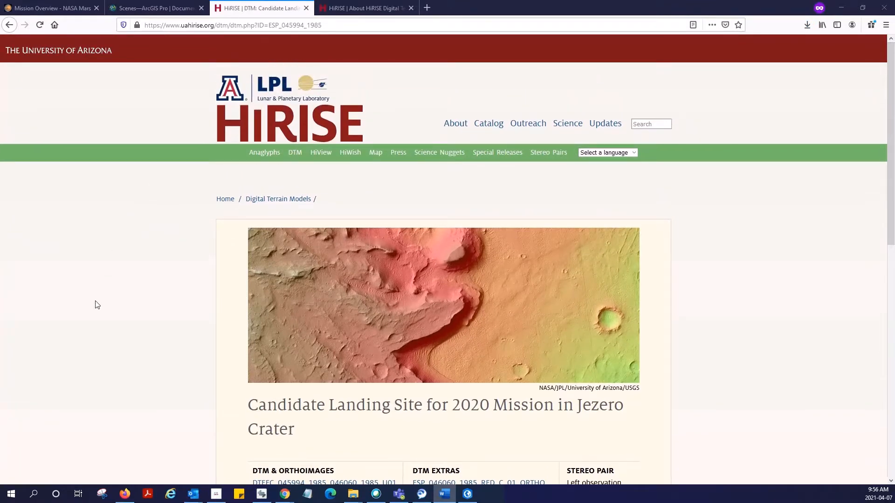
pyautogui.moveTo(579, 421)
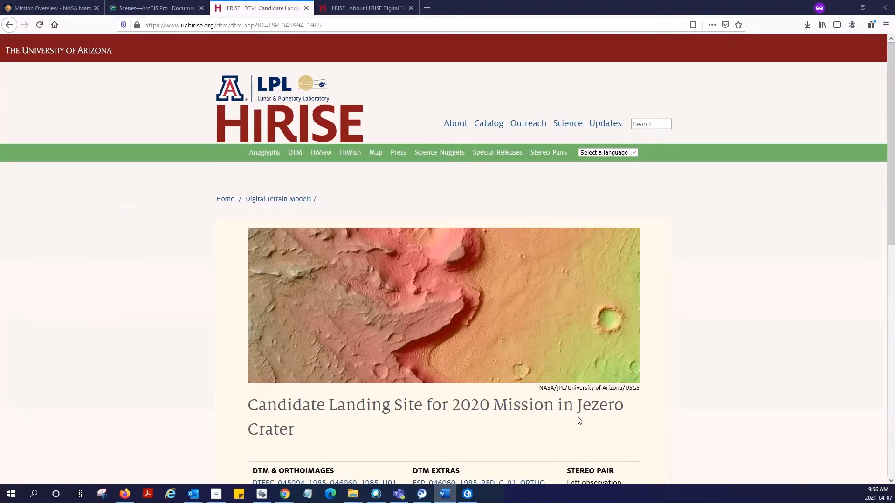
# - Download the DTEEC_045994_1985_046060_1985_U01 terrain model and save the 408 MB ESP_046060_1985_RED_A_01_ORTHO image
pyautogui.scroll(-3)
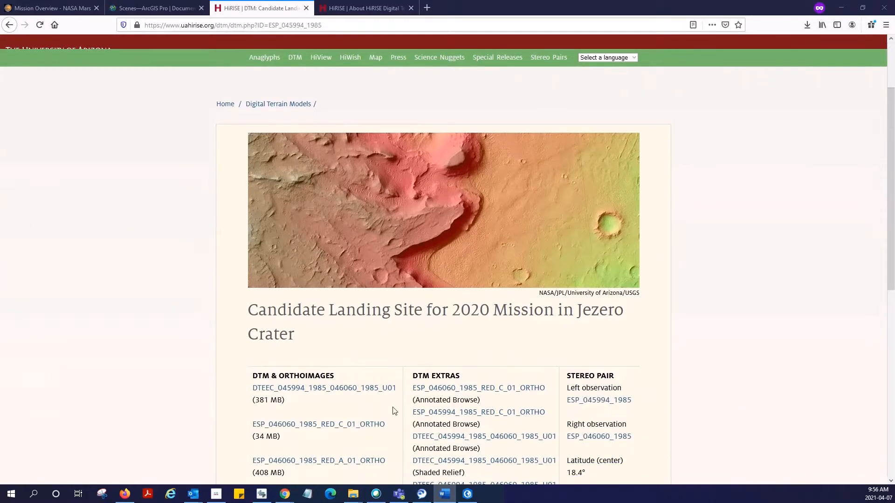
pyautogui.click(323, 387)
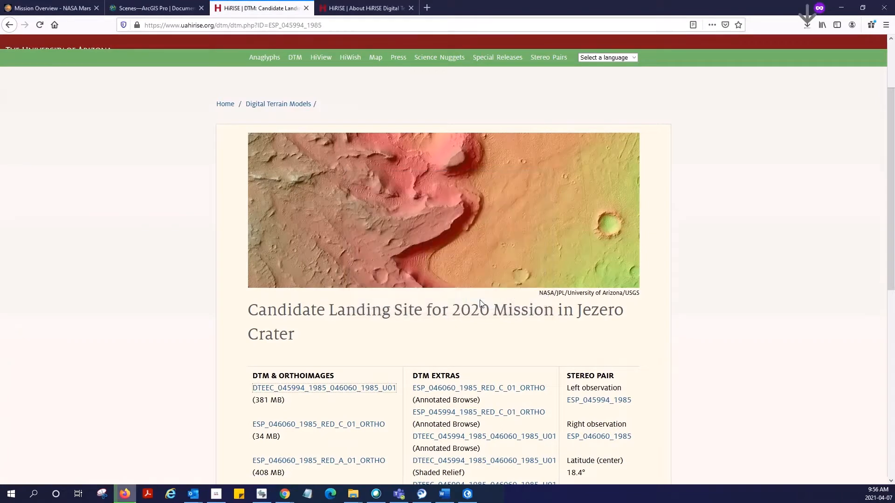
pyautogui.scroll(-3)
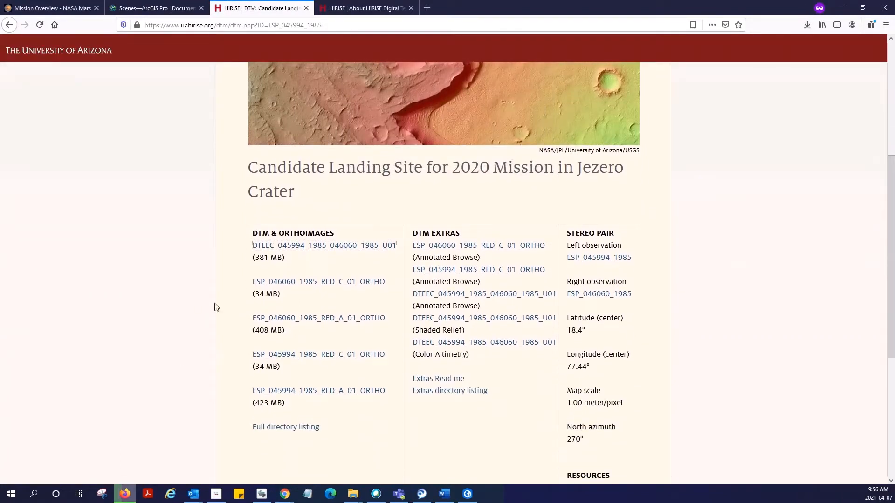
pyautogui.moveTo(321, 328)
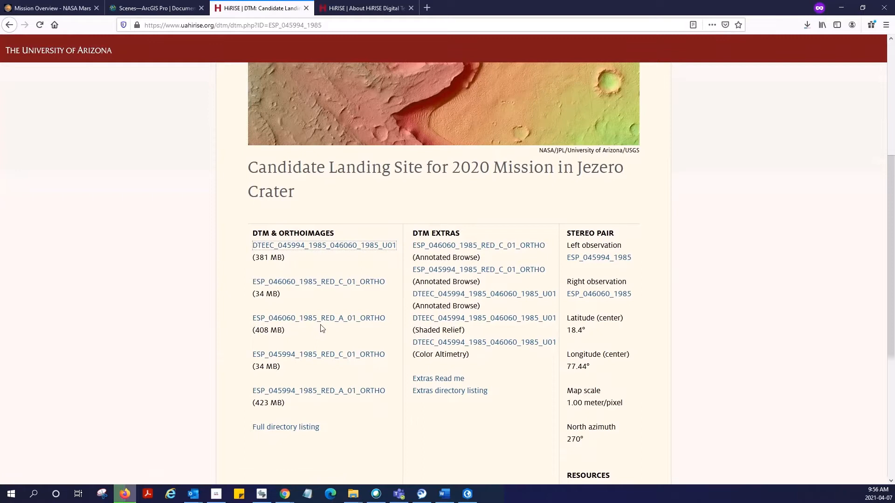
pyautogui.click(318, 318)
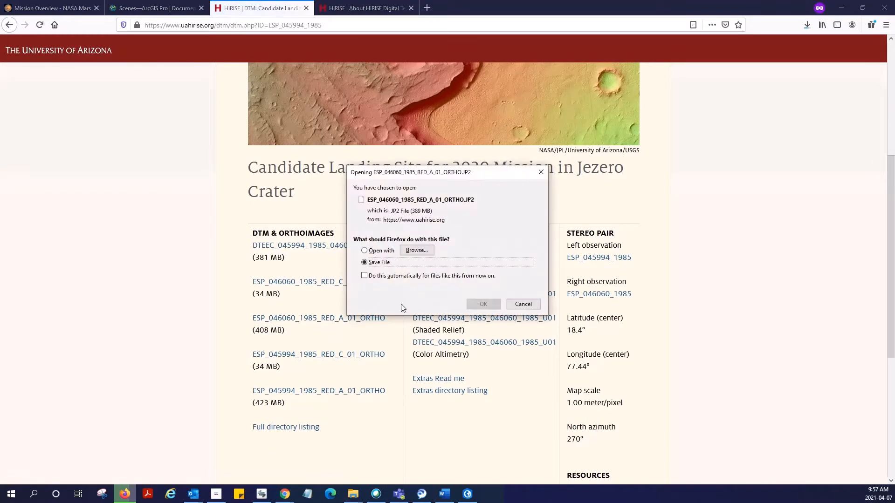
pyautogui.click(522, 303)
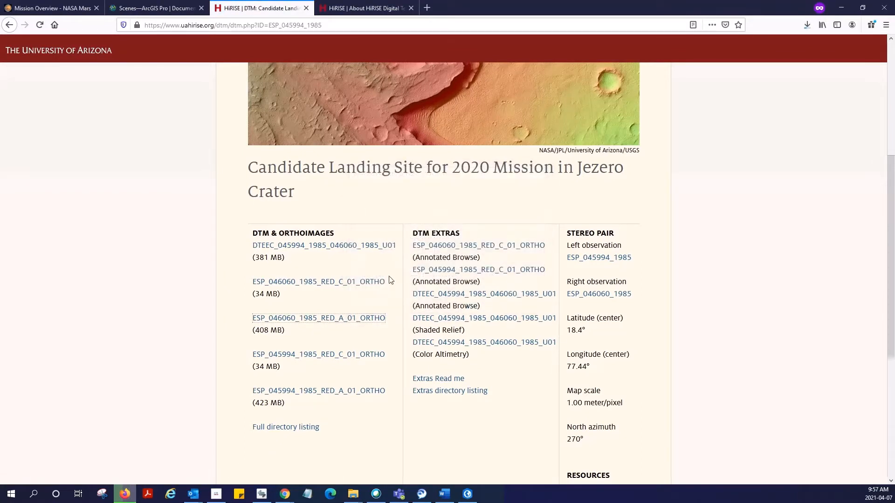
pyautogui.moveTo(318, 318)
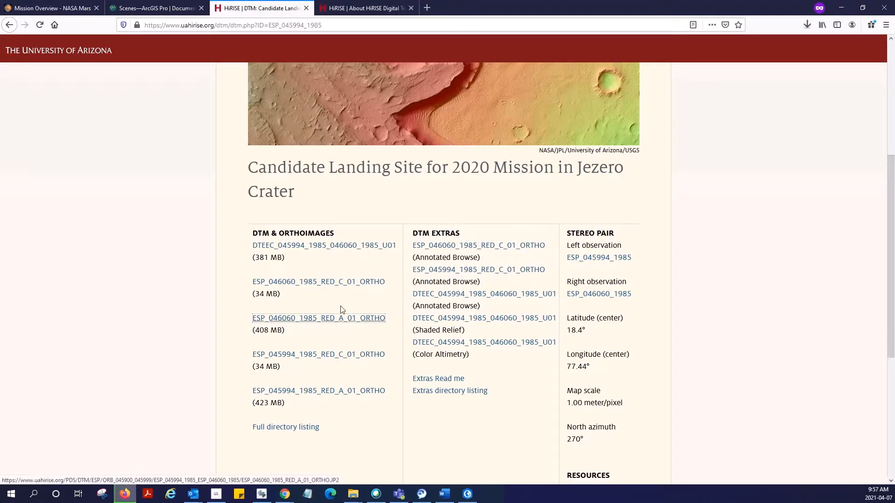
pyautogui.moveTo(344, 288)
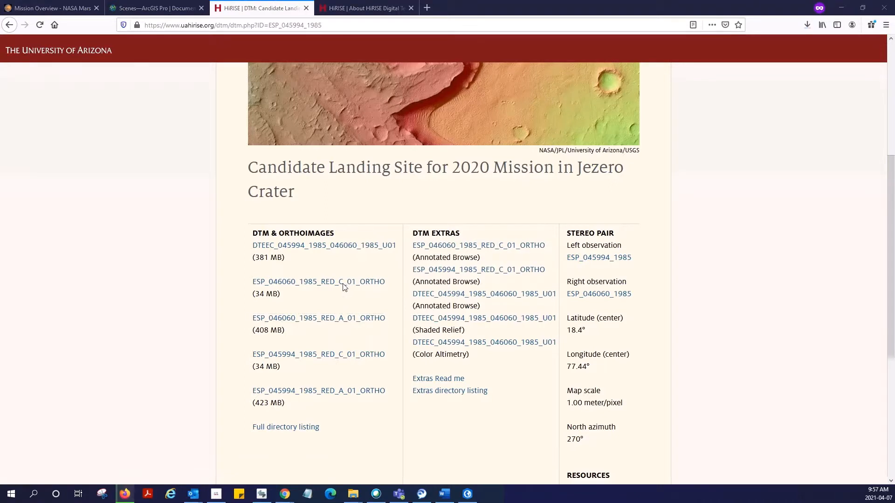
pyautogui.moveTo(343, 325)
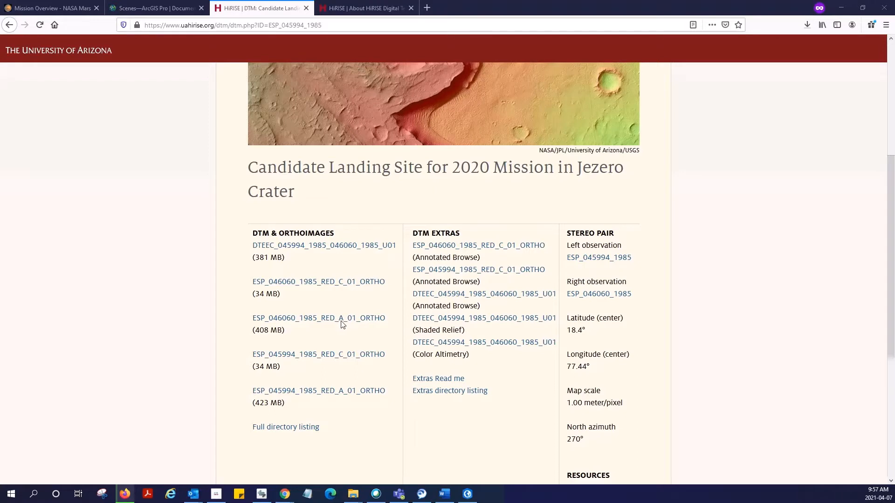
pyautogui.moveTo(343, 287)
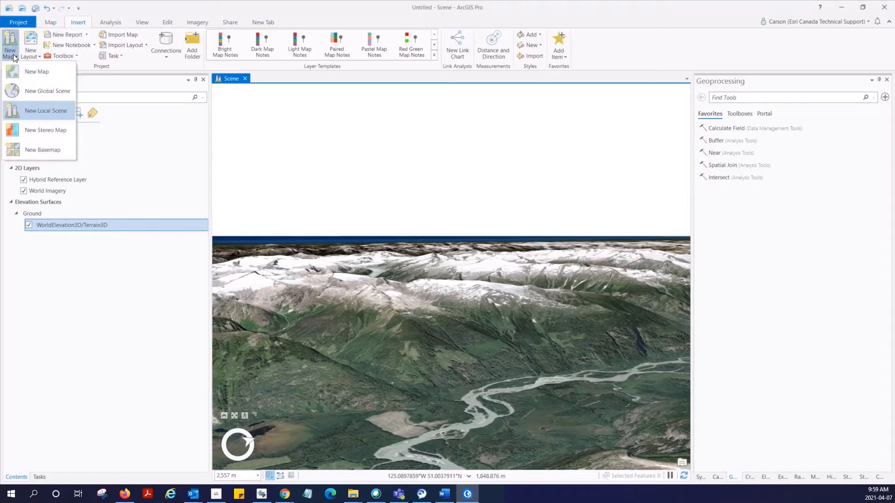
# - Insert a New Local Scene, Scene2, with topographic and hillshade layers over terrain
pyautogui.click(46, 110)
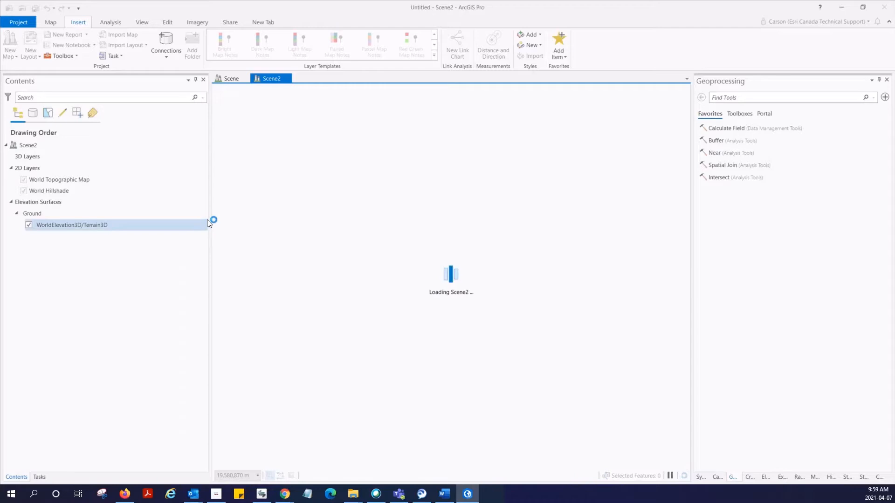
pyautogui.moveTo(492, 174)
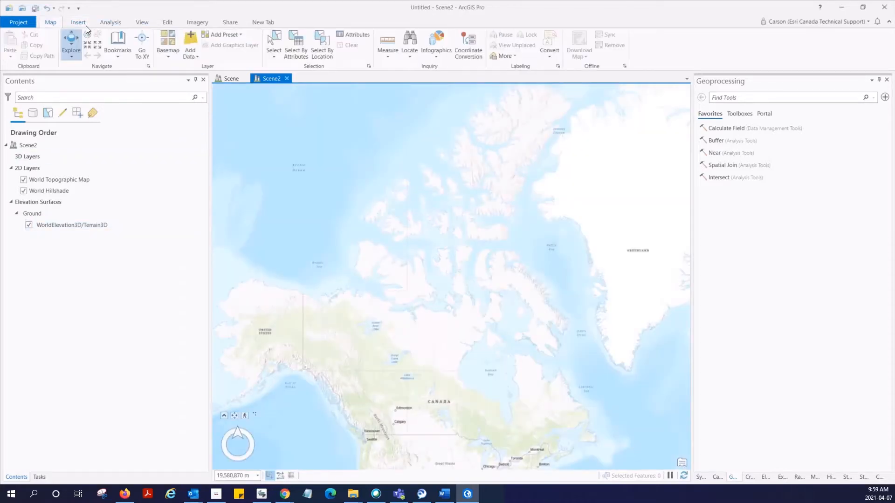
# - Load DTEEC_045994_1985_046060_1985_U01.IMG into Scene2 through Add Data
pyautogui.click(190, 42)
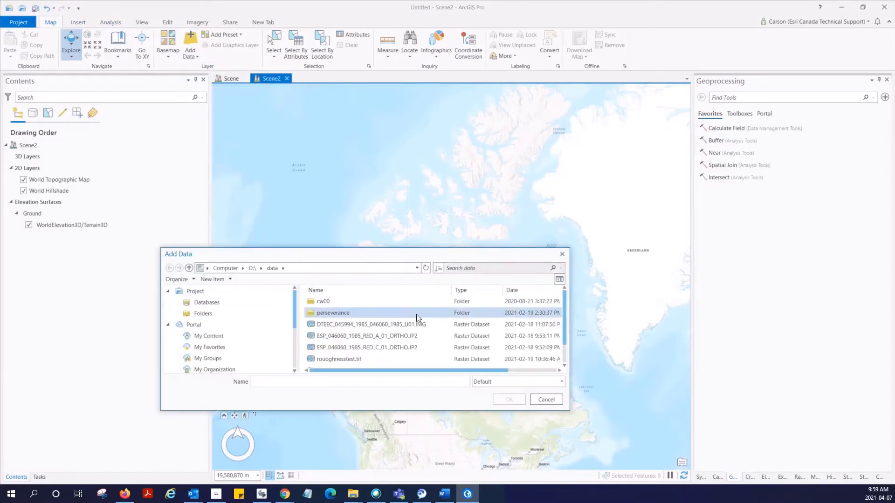
pyautogui.click(366, 325)
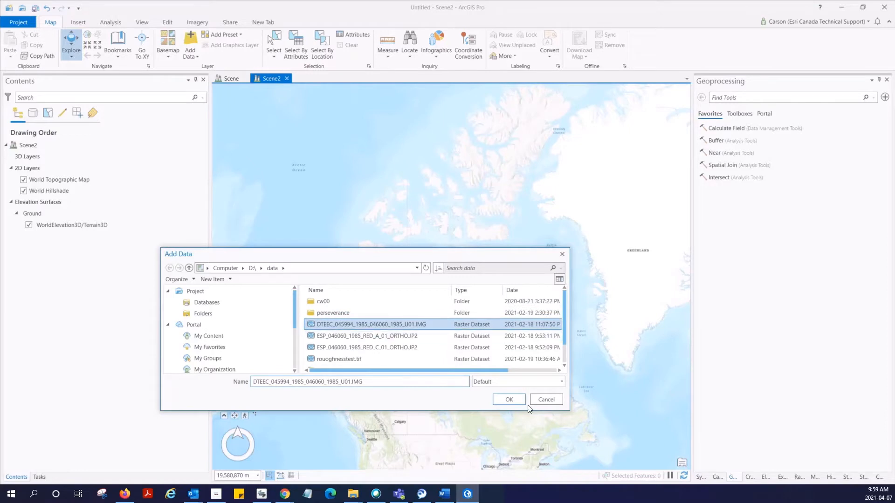
pyautogui.click(544, 399)
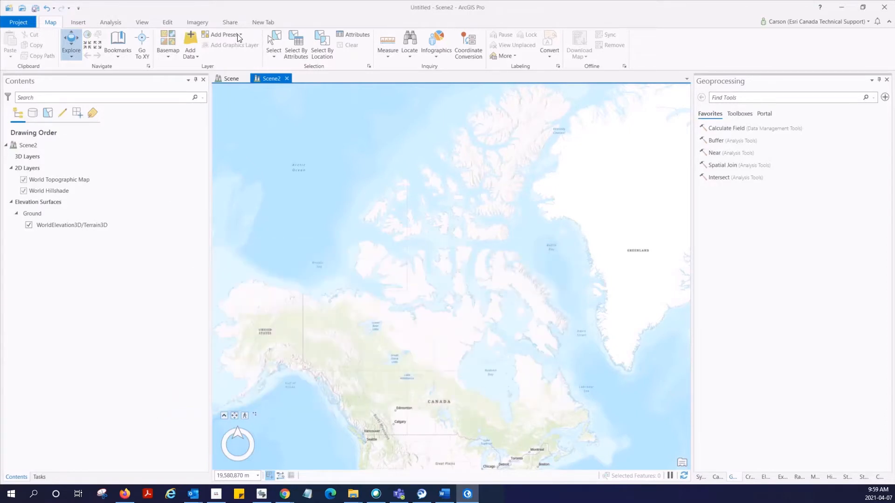
pyautogui.click(190, 46)
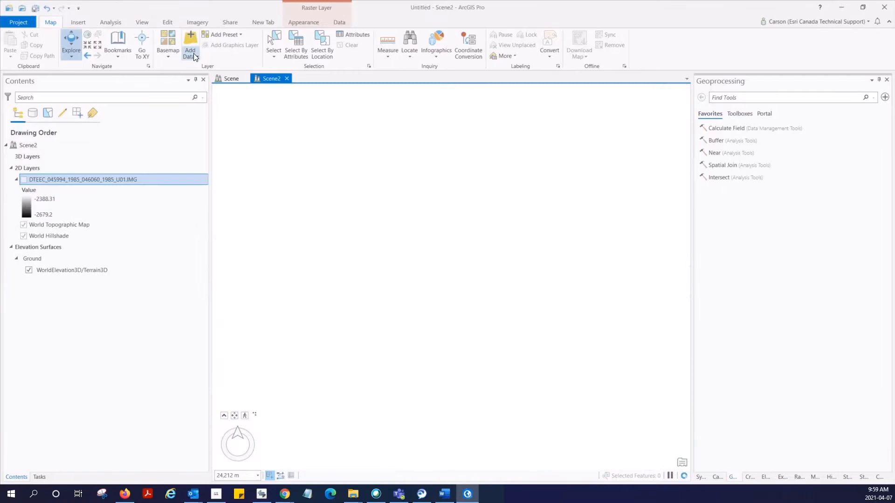
pyautogui.moveTo(429, 252)
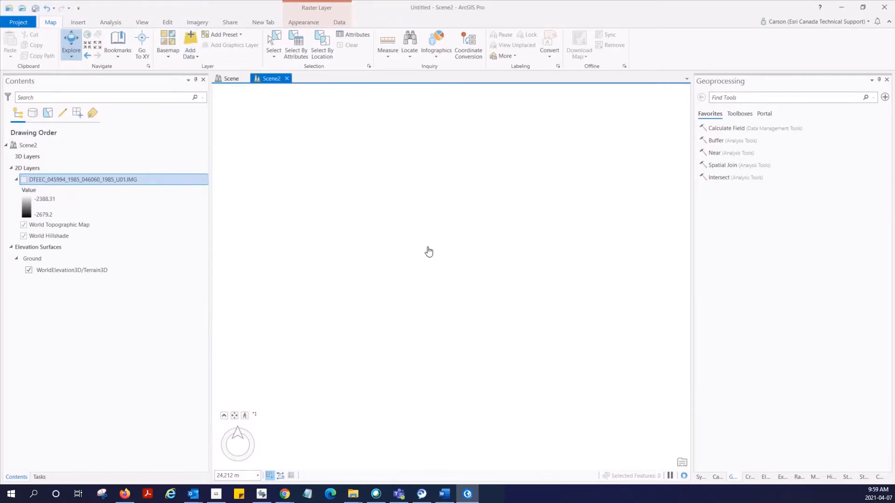
# - Add ESP_046060_1985_RED_A_01_ORTHO.JP2 to Scene2 and make the DTEEC layer visible
pyautogui.click(190, 46)
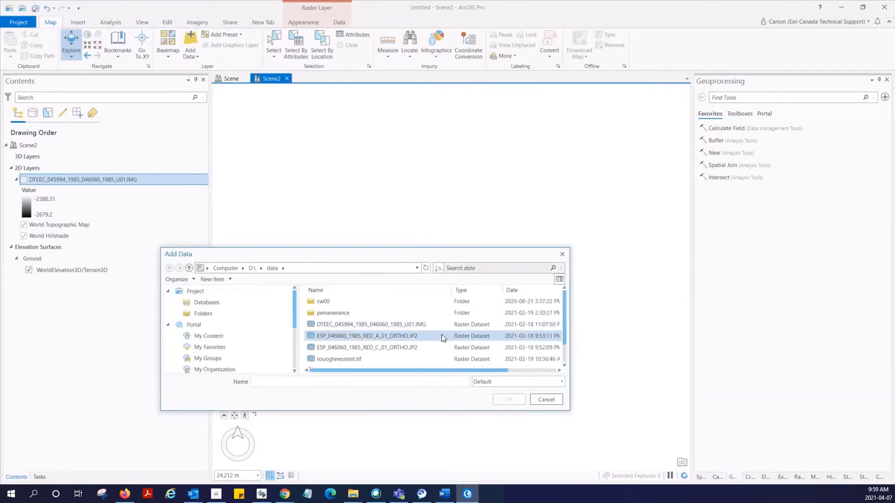
pyautogui.click(367, 335)
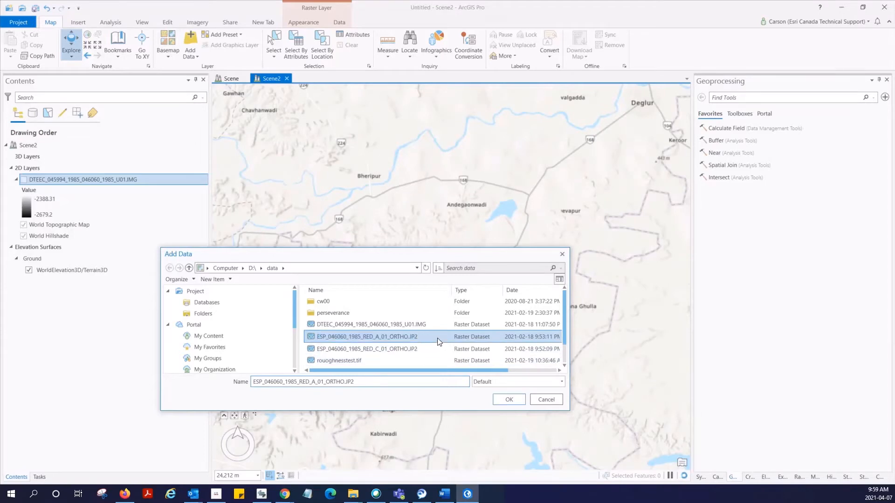
pyautogui.click(508, 399)
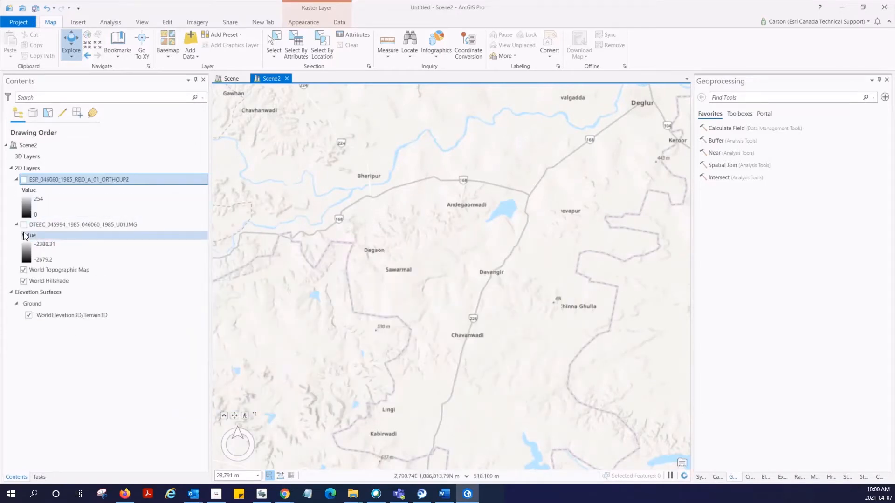
pyautogui.click(24, 225)
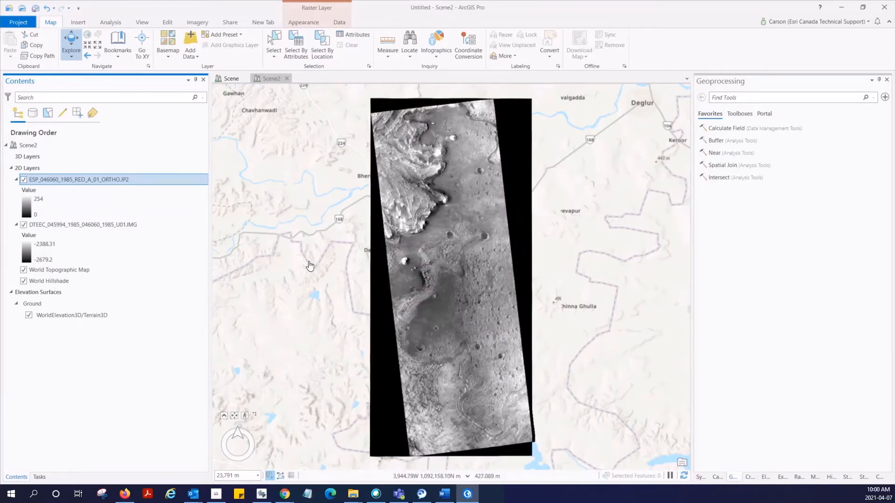
pyautogui.click(71, 315)
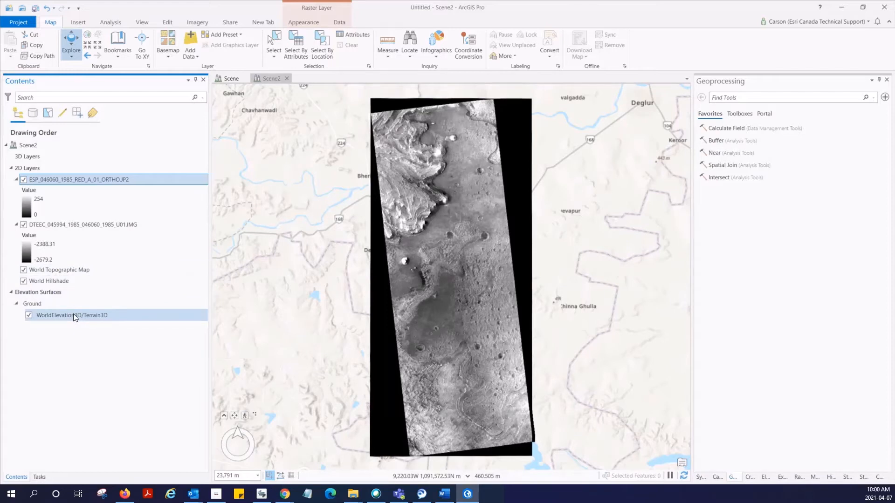
pyautogui.click(72, 315)
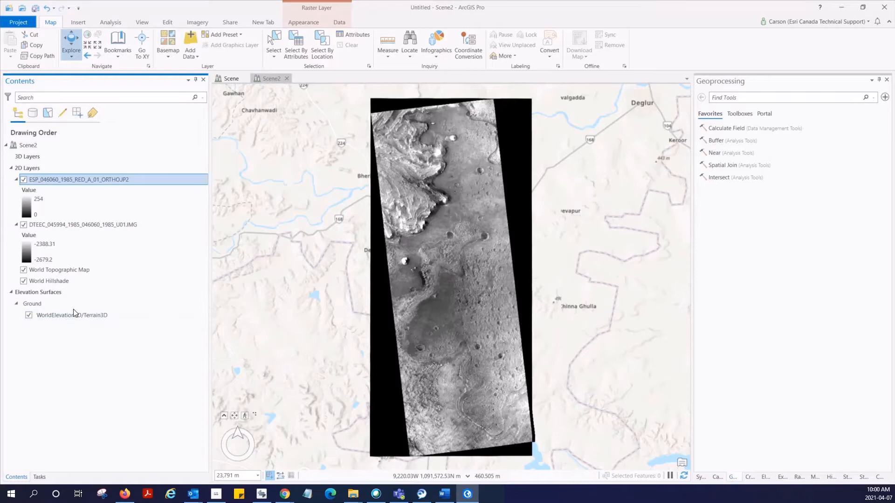
pyautogui.click(32, 302)
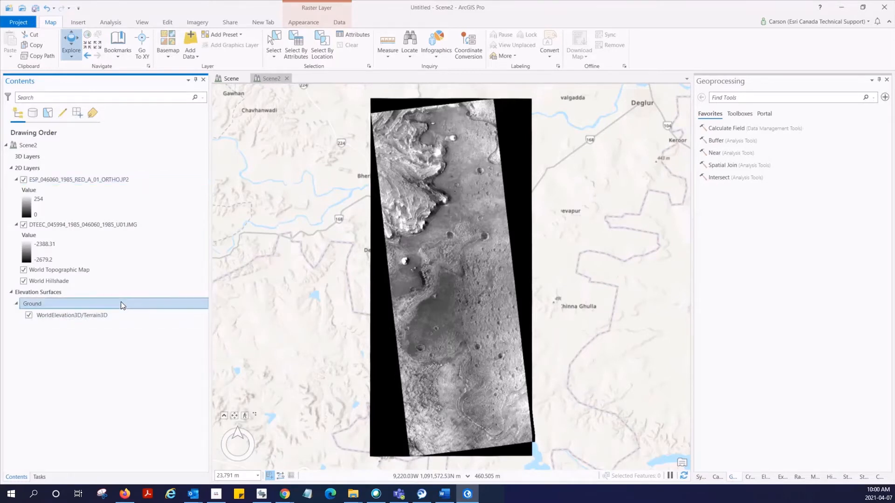
# - Add the DTEEC .IMG as a Ground elevation source and remove the world terrain surface
pyautogui.rightClick(32, 303)
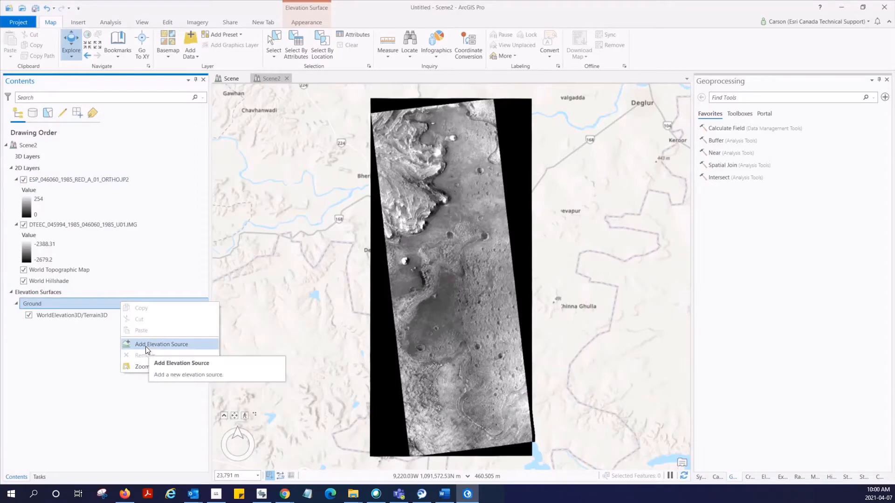
pyautogui.click(161, 344)
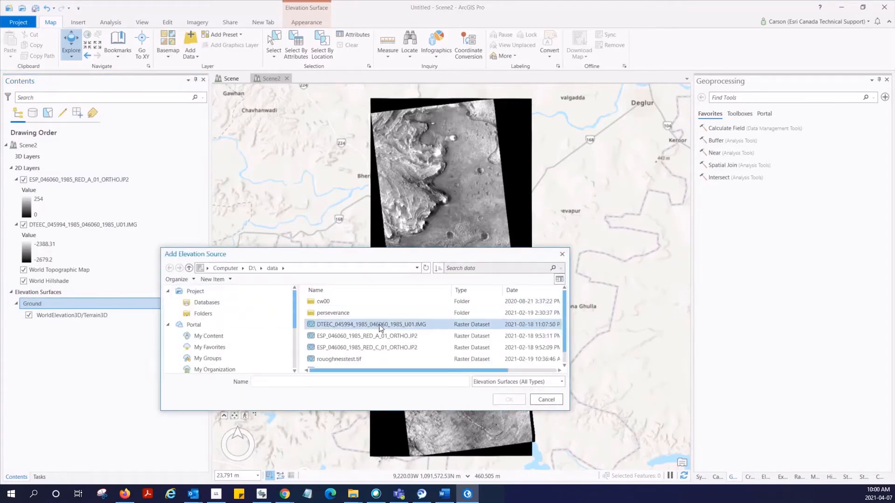
pyautogui.click(371, 324)
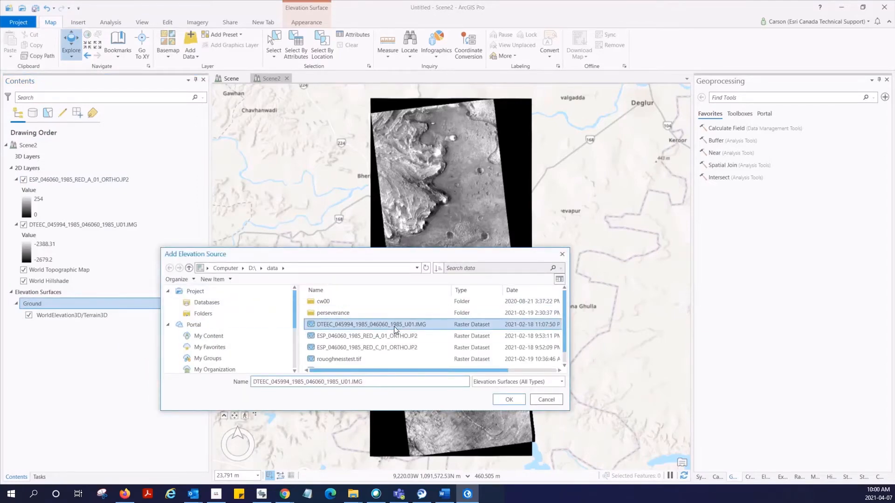
pyautogui.click(508, 399)
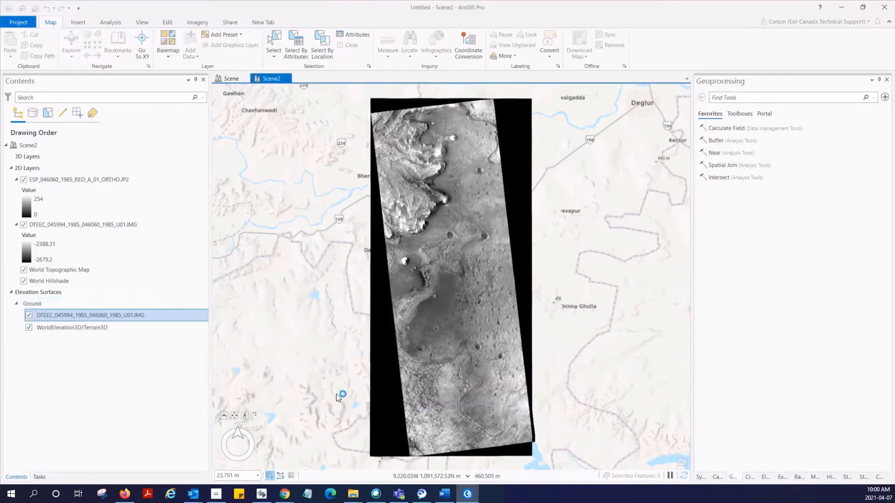
pyautogui.rightClick(72, 327)
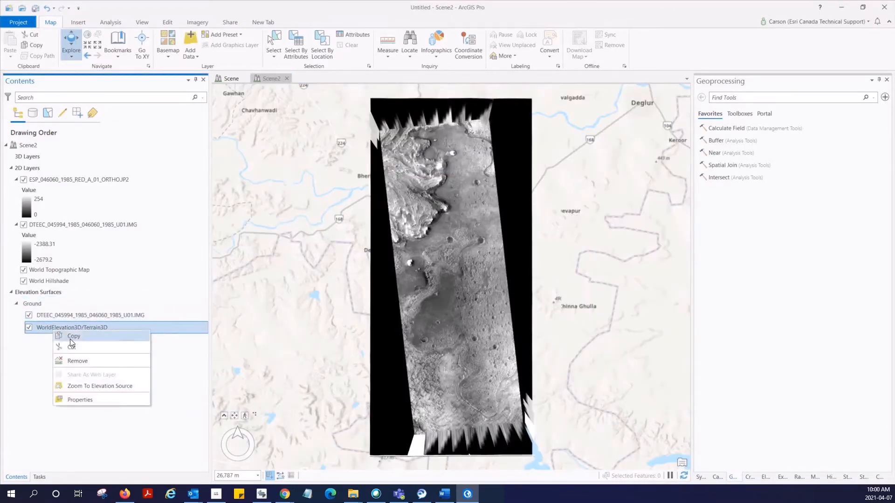
pyautogui.click(77, 361)
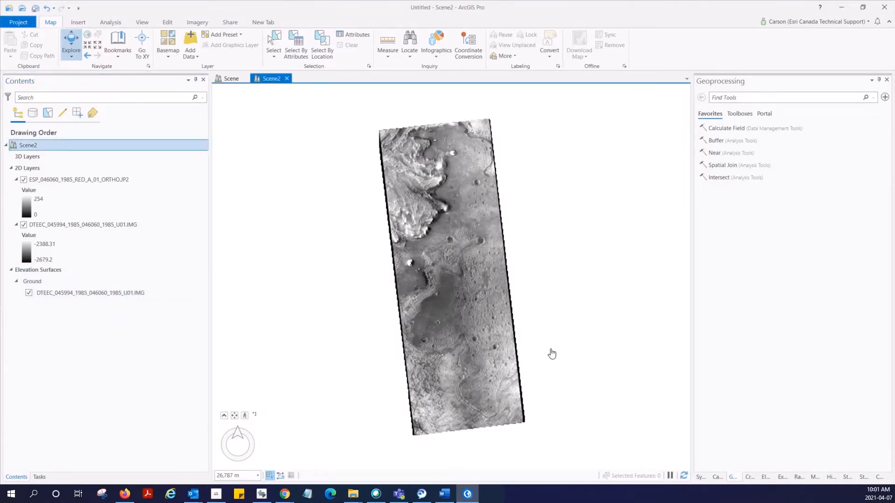
# - Zoom into the orthoimage and select the DTEEC source and Ground elevation surface
pyautogui.scroll(3)
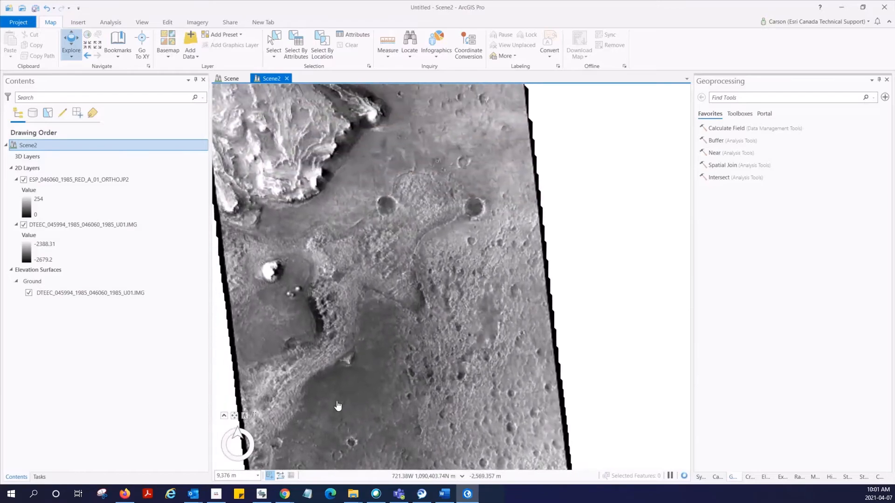
pyautogui.scroll(3)
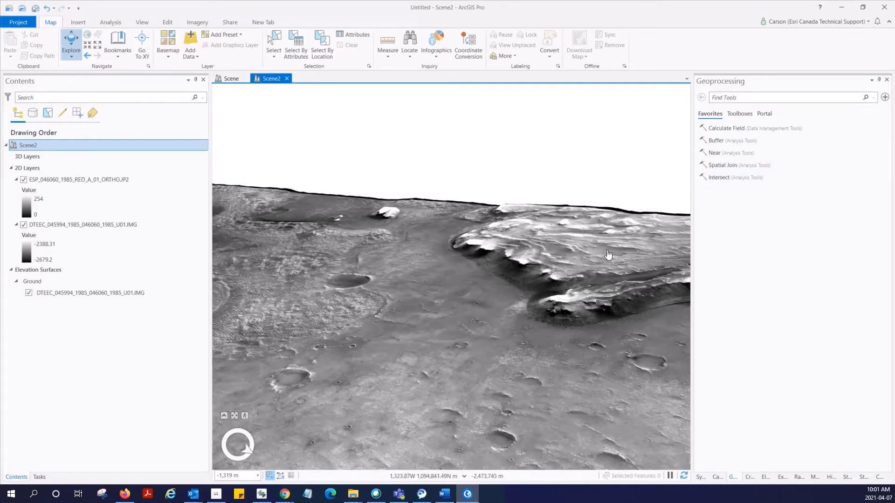
pyautogui.click(90, 293)
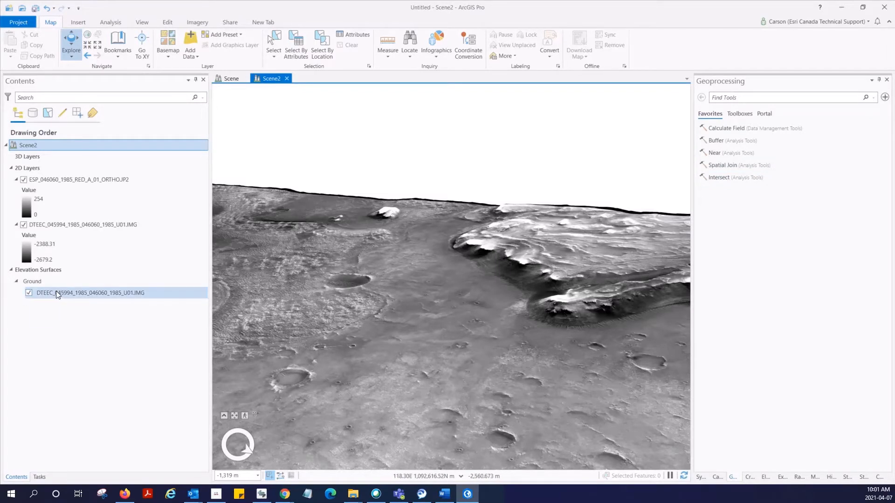
pyautogui.click(32, 281)
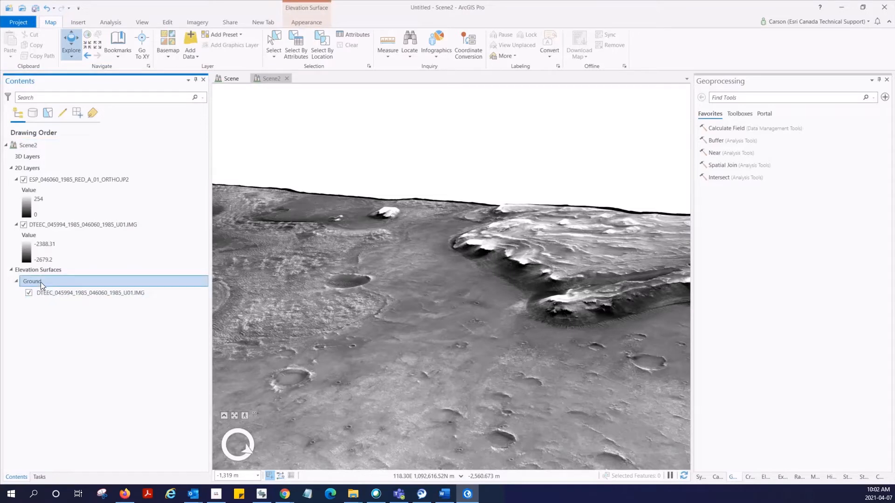
pyautogui.click(307, 22)
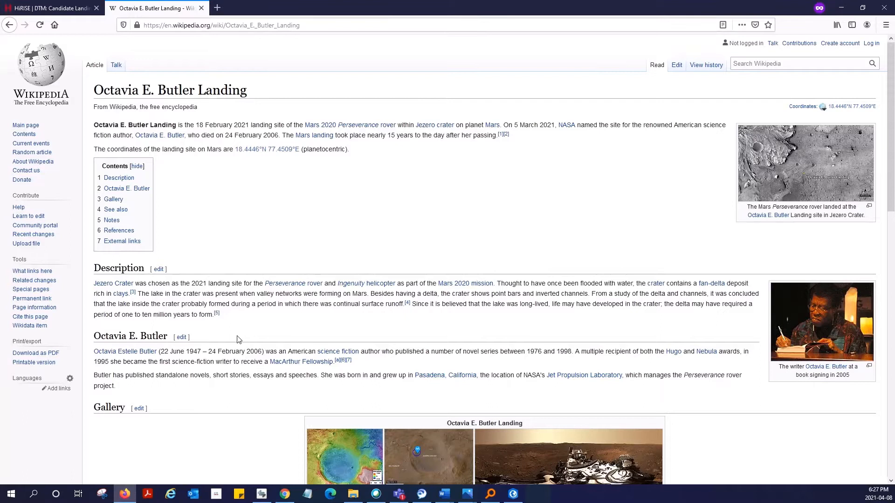
pyautogui.moveTo(336, 307)
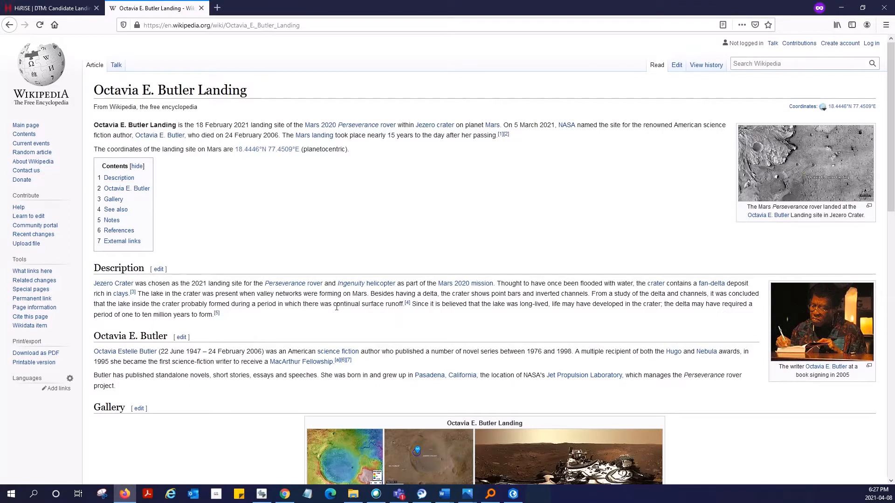
pyautogui.moveTo(401, 281)
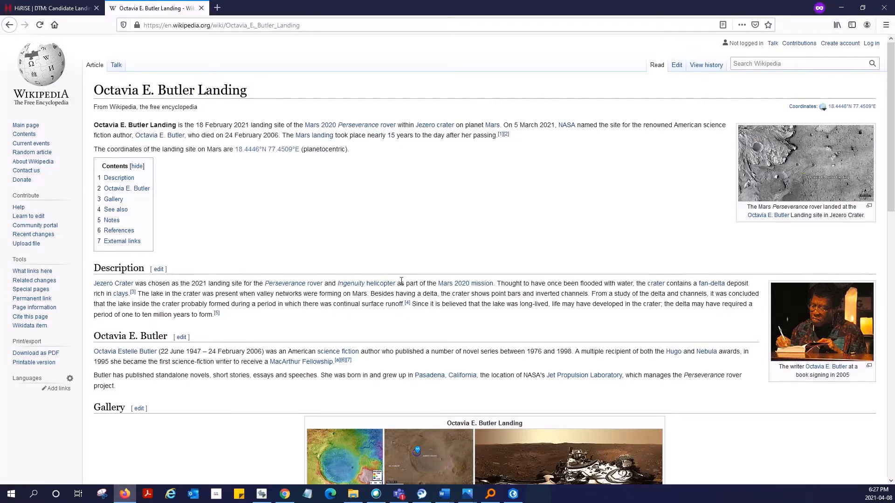
pyautogui.moveTo(467, 159)
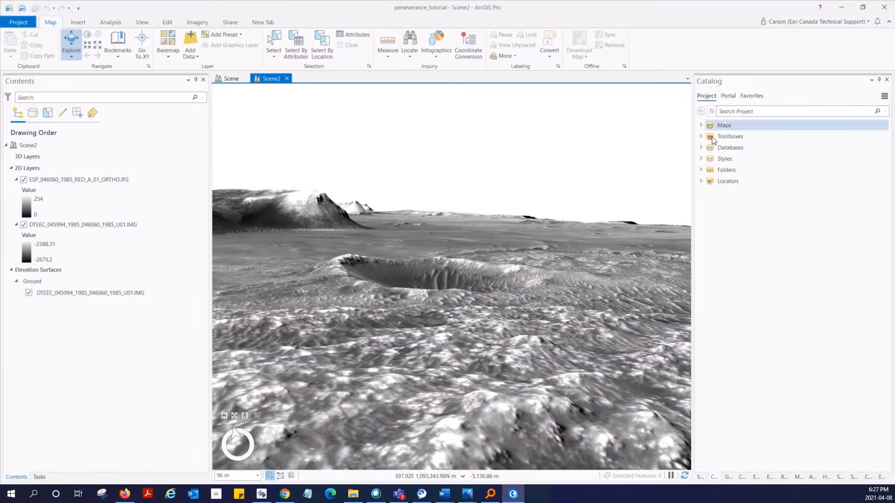
# - In the default geodatabase, define a Point feature class 'Perseverance' with Z values
pyautogui.rightClick(738, 158)
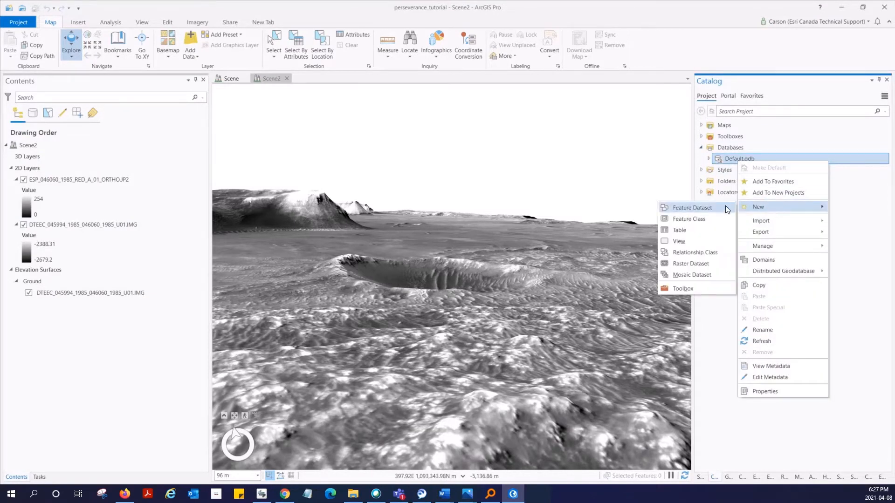
pyautogui.click(688, 218)
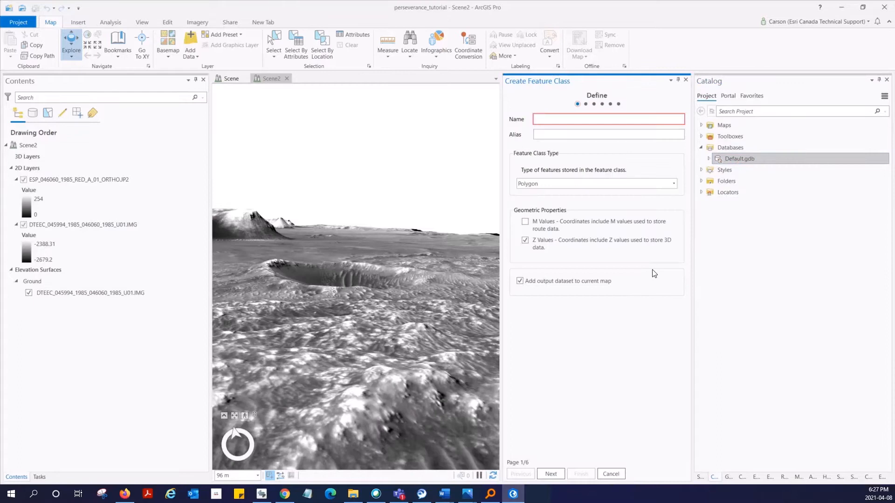
pyautogui.click(578, 119)
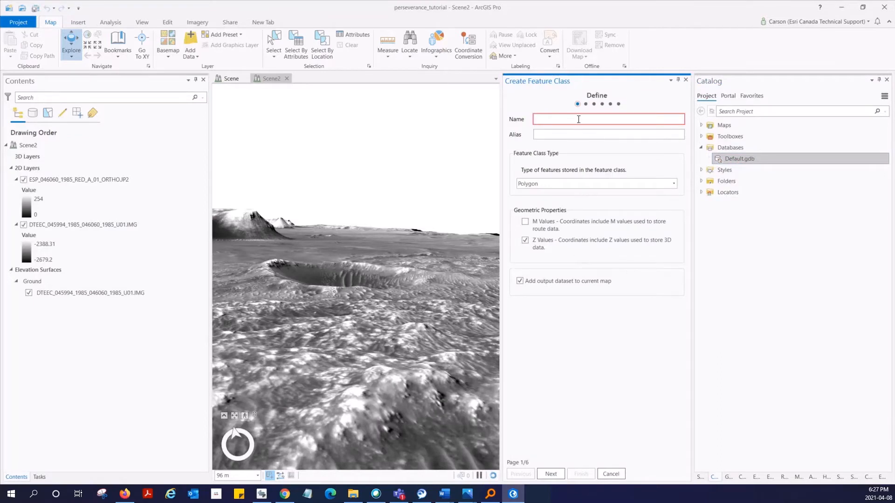
pyautogui.write('Perse')
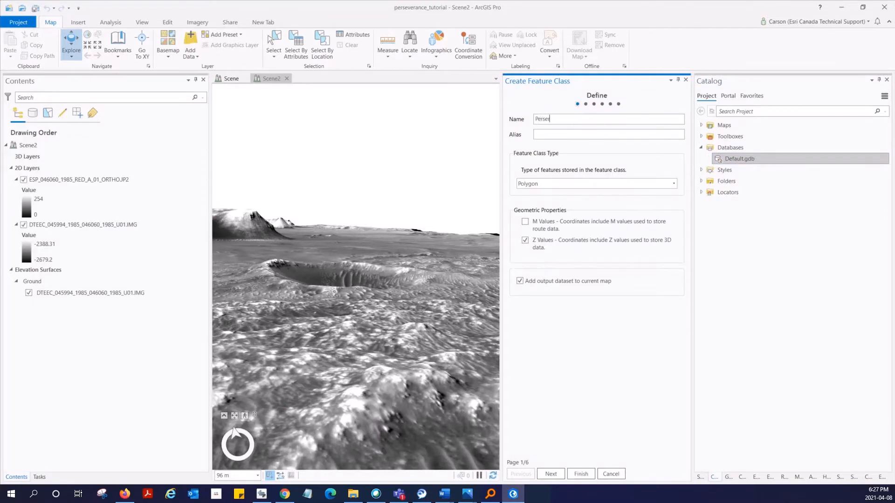
pyautogui.write('verance')
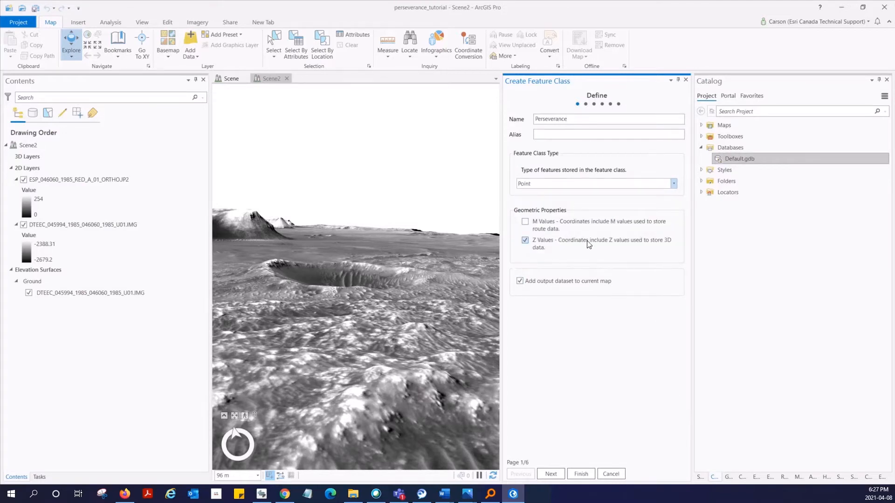
pyautogui.moveTo(550, 474)
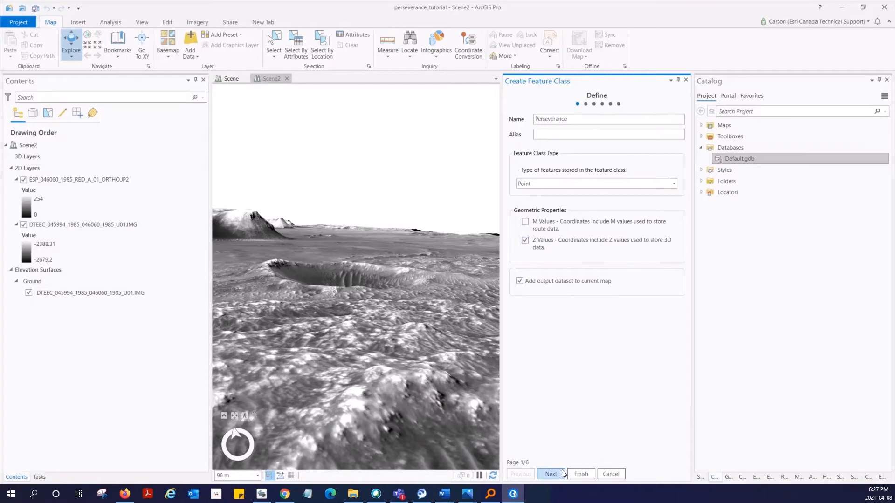
pyautogui.click(550, 474)
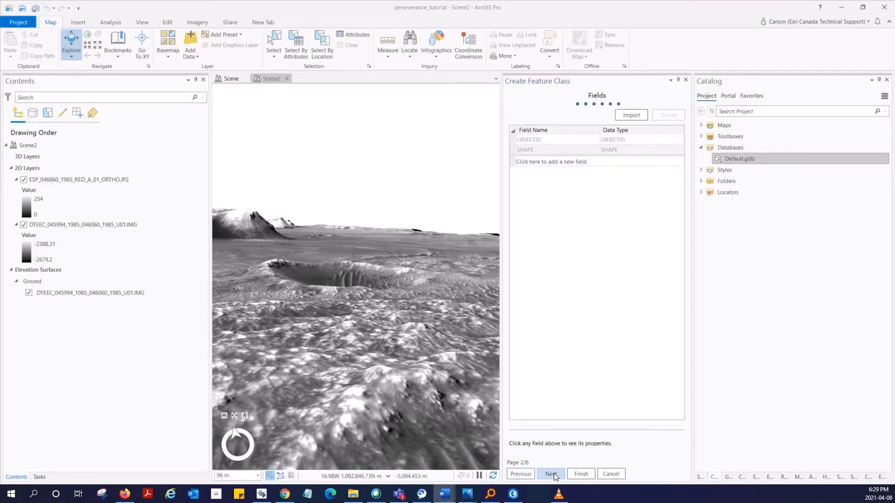
# - Skip the Fields page and use EQUIRECTANGULAR_MARS as the spatial reference
pyautogui.click(550, 474)
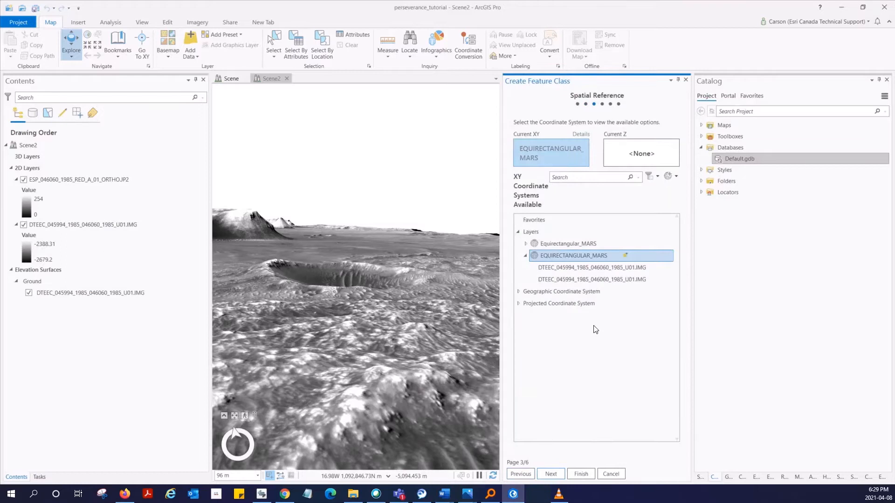
pyautogui.moveTo(588, 313)
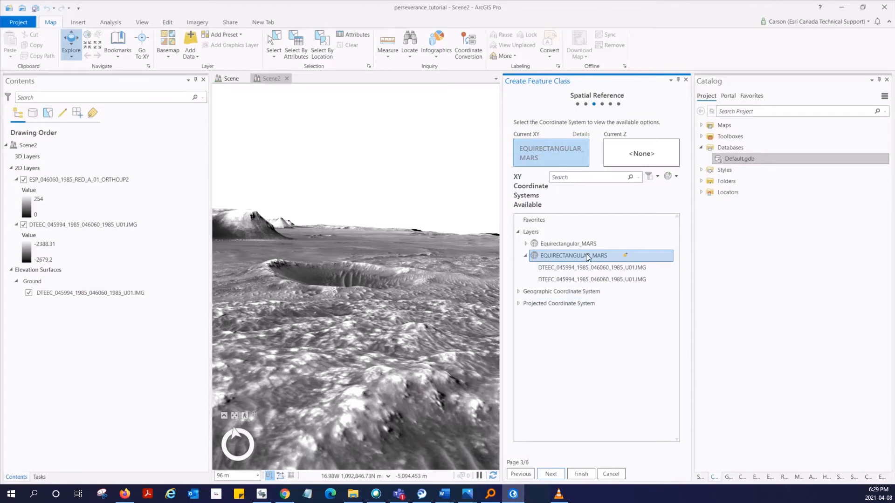
pyautogui.click(581, 474)
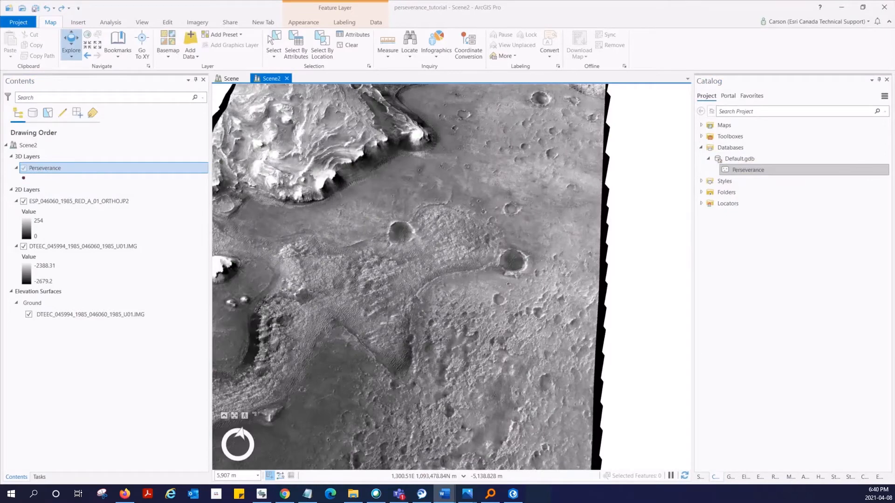
pyautogui.moveTo(493, 204)
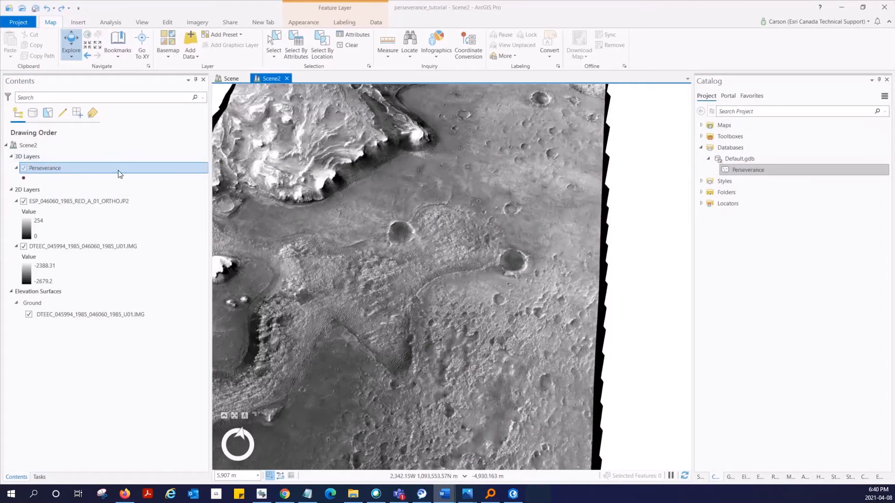
# - From Edit > Create, pick the Perseverance point template for placing features
pyautogui.click(168, 21)
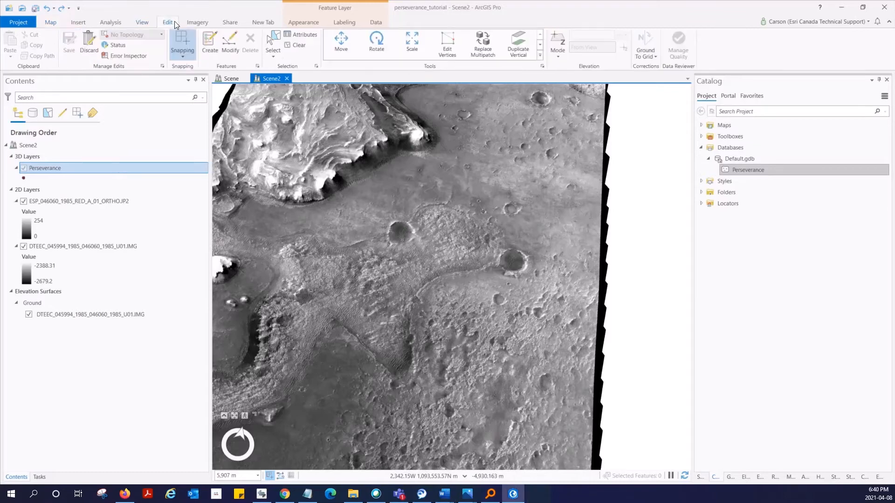
pyautogui.click(208, 43)
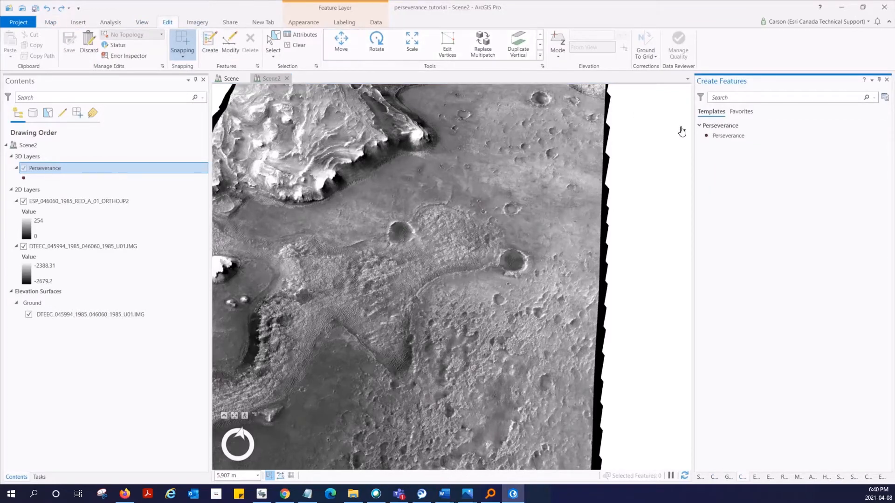
pyautogui.click(730, 135)
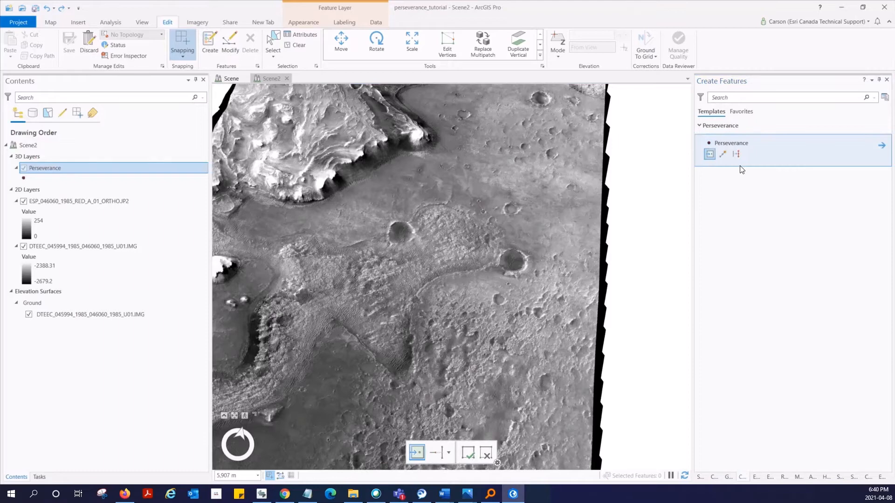
pyautogui.moveTo(709, 153)
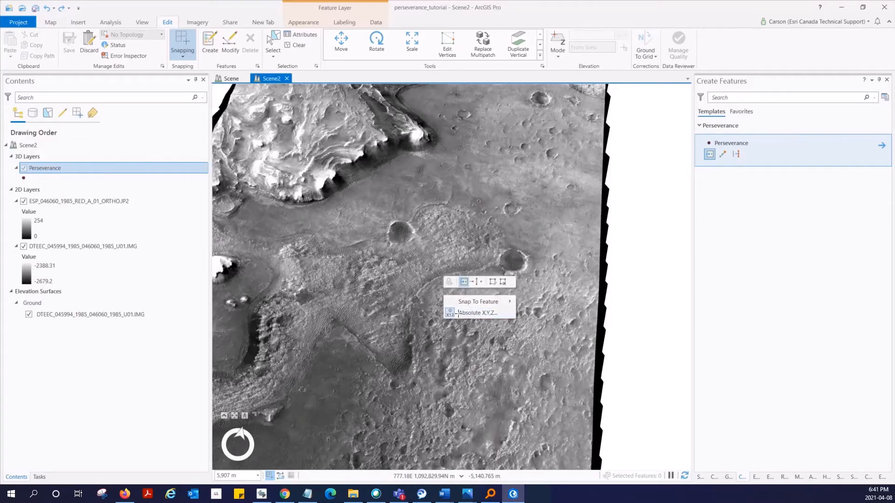
# - Choose Absolute X,Y,Z entry and copy longitude 77.4509 from Notepad
pyautogui.click(474, 313)
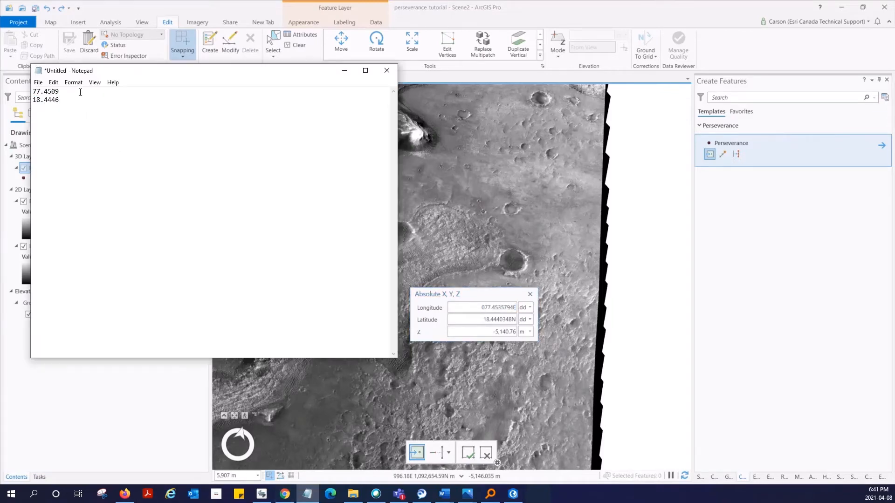
pyautogui.tripleClick(46, 92)
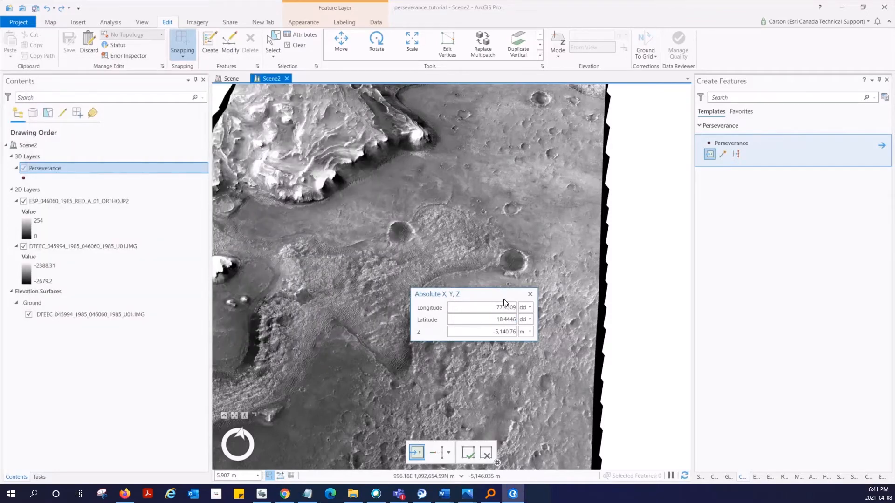
pyautogui.moveTo(526, 307)
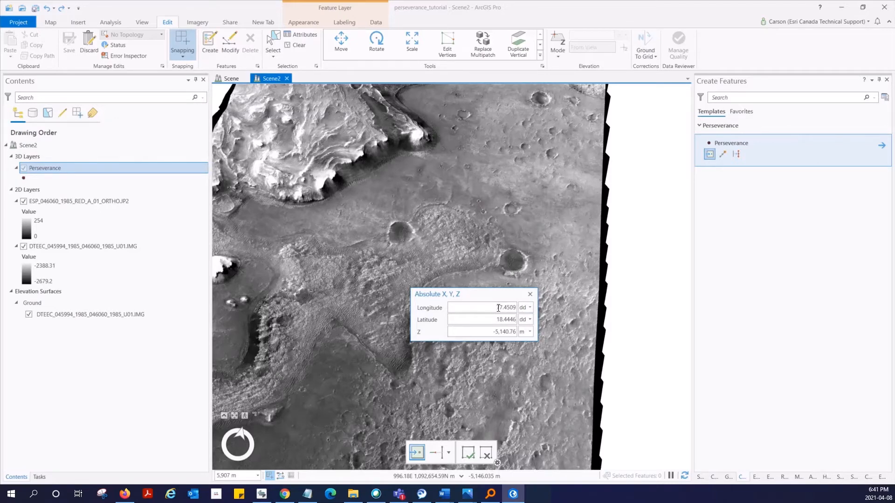
pyautogui.moveTo(495, 308)
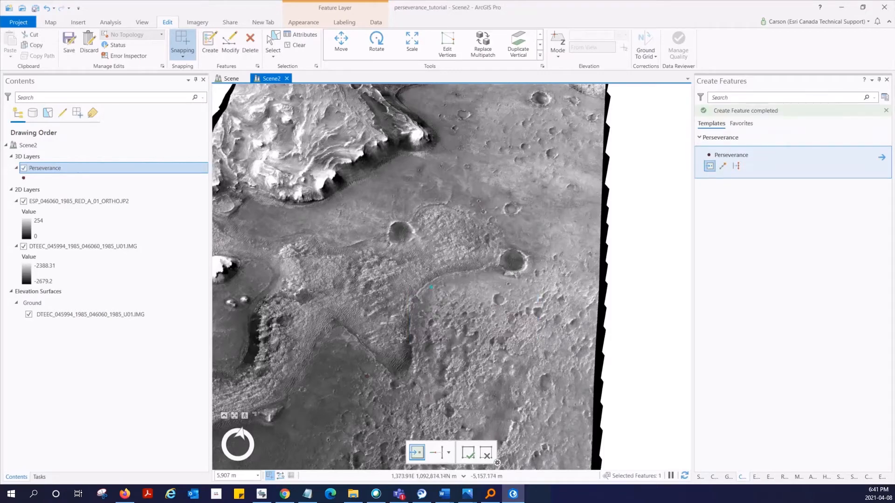
pyautogui.moveTo(449, 295)
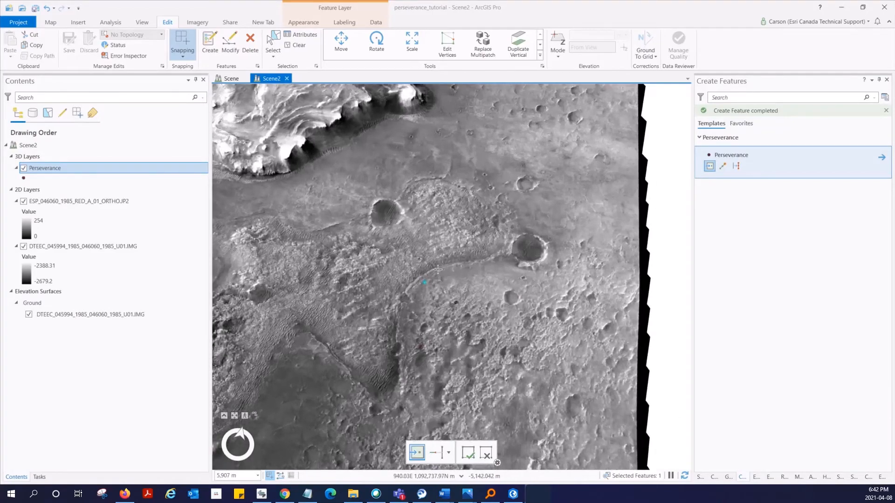
# - Zoom in on the new landing-site point using the Explore tool
pyautogui.scroll(3)
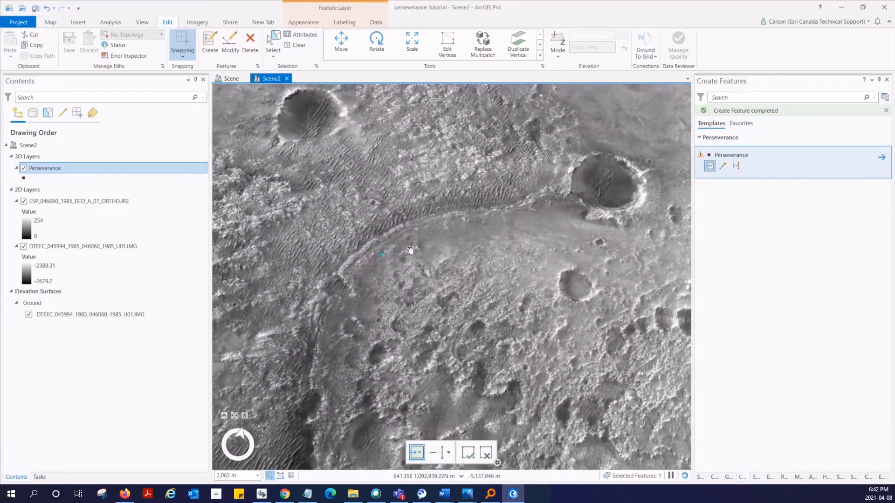
pyautogui.click(50, 22)
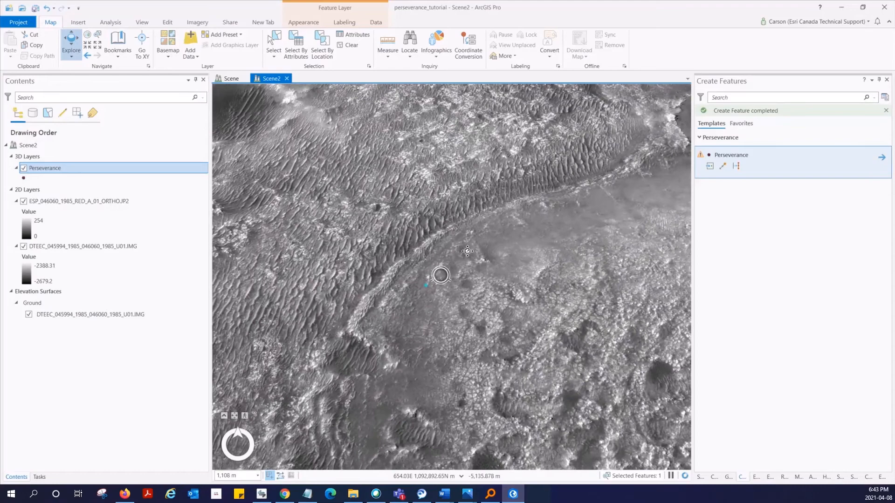
pyautogui.scroll(-3)
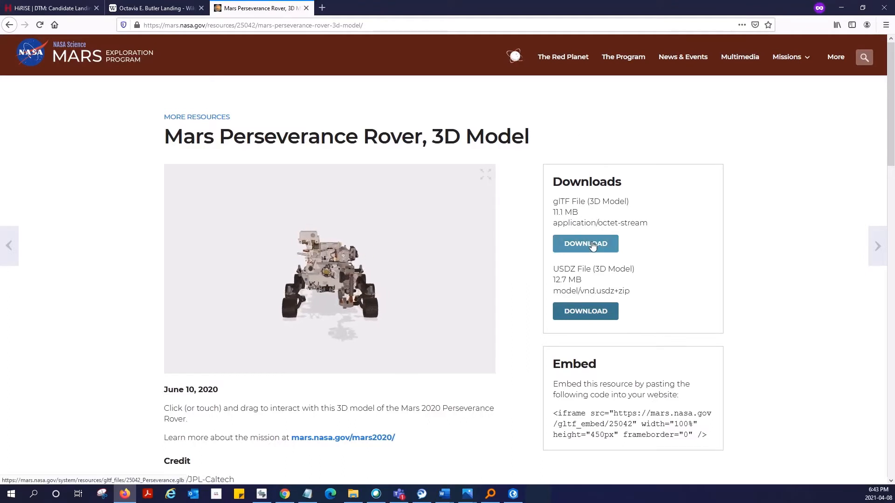
# - Download Perseverance.glb (glTF, 11.1 MB) and confirm with OK
pyautogui.click(584, 244)
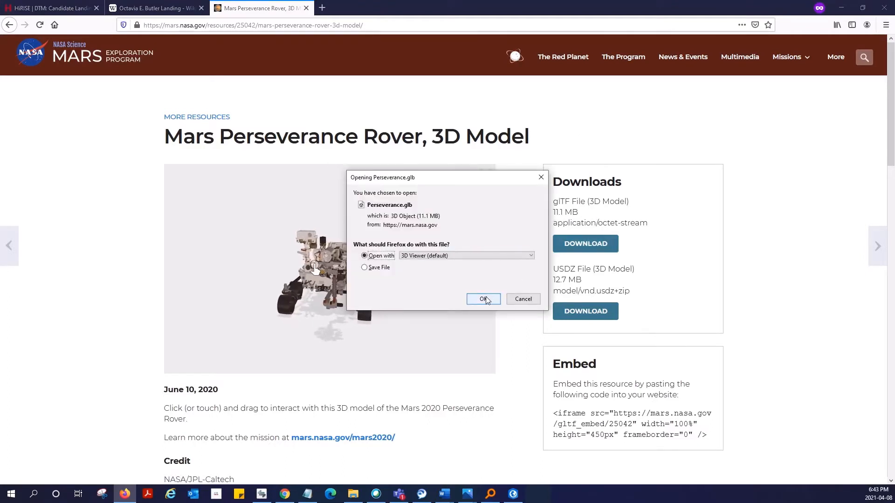
pyautogui.click(483, 299)
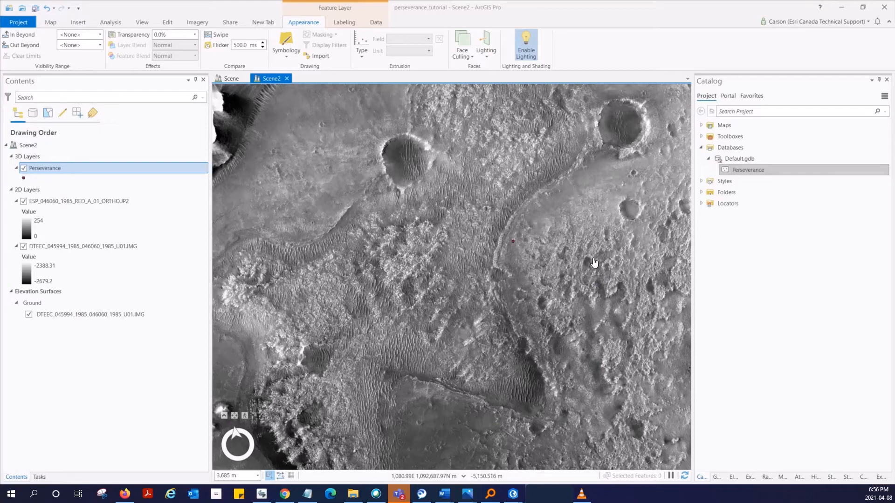
# - Add a second symbol layer, hide one, and make the top layer a 3D model marker
pyautogui.click(32, 190)
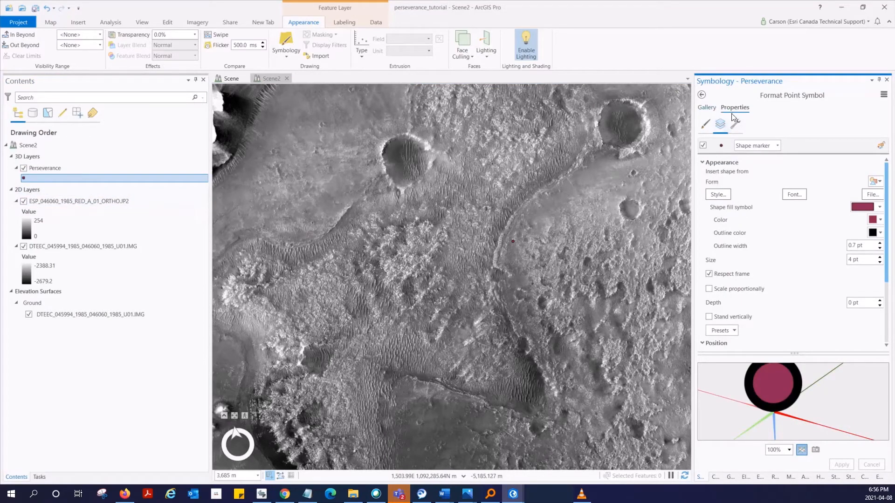
pyautogui.moveTo(741, 127)
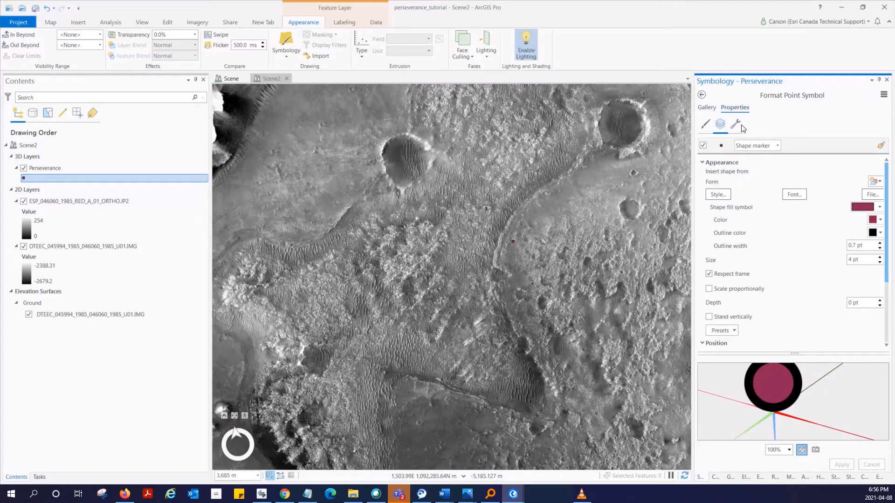
pyautogui.click(737, 124)
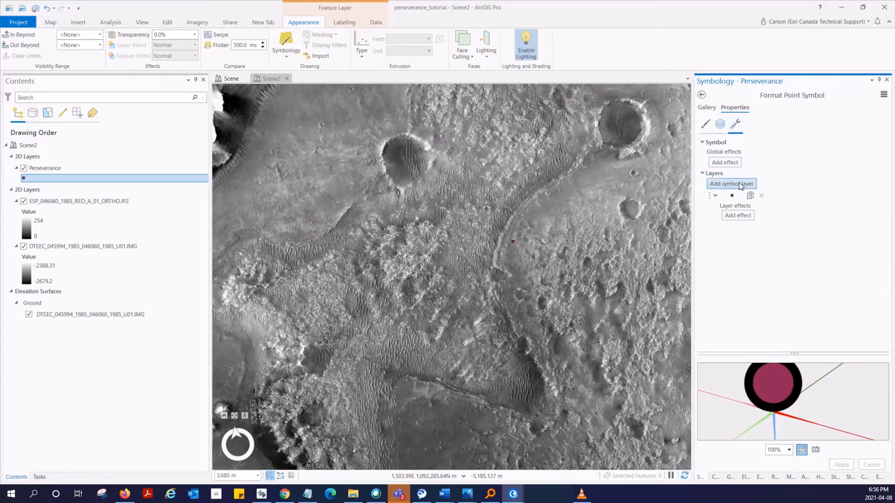
pyautogui.click(731, 183)
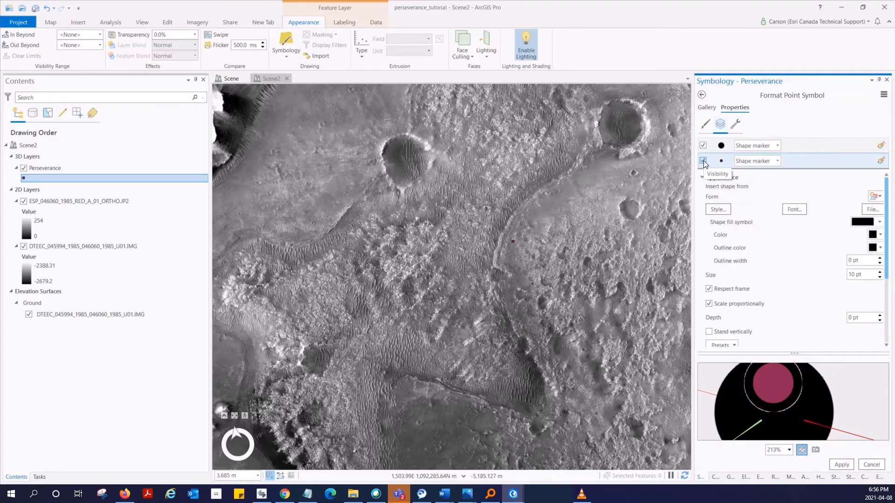
pyautogui.click(703, 160)
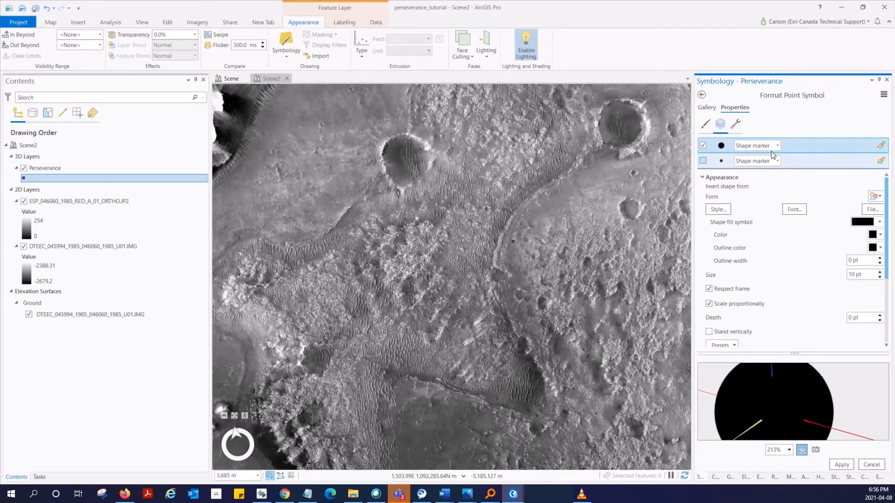
pyautogui.click(776, 145)
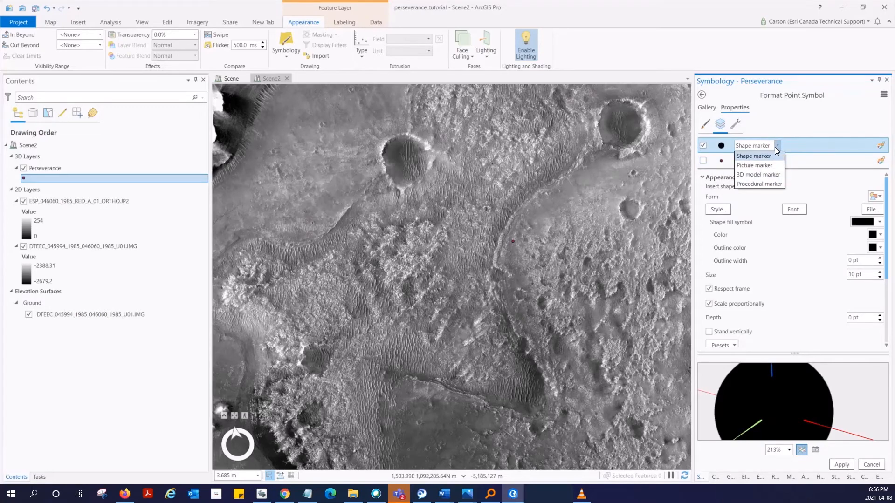
pyautogui.click(758, 173)
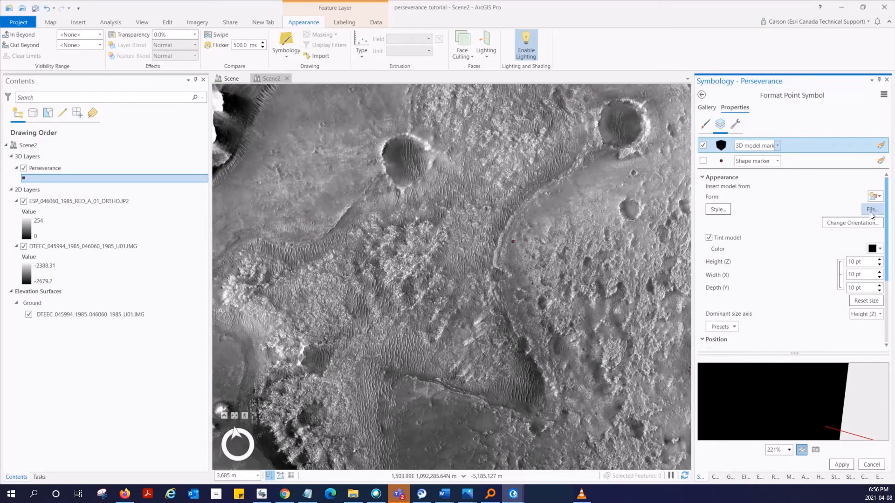
# - Load Perseverance.glb from Downloads into the 3D model marker
pyautogui.click(871, 210)
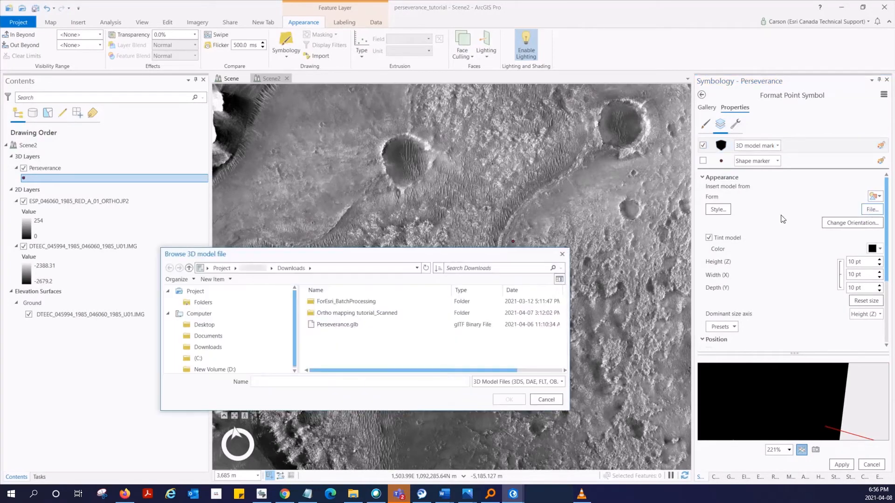
pyautogui.click(338, 324)
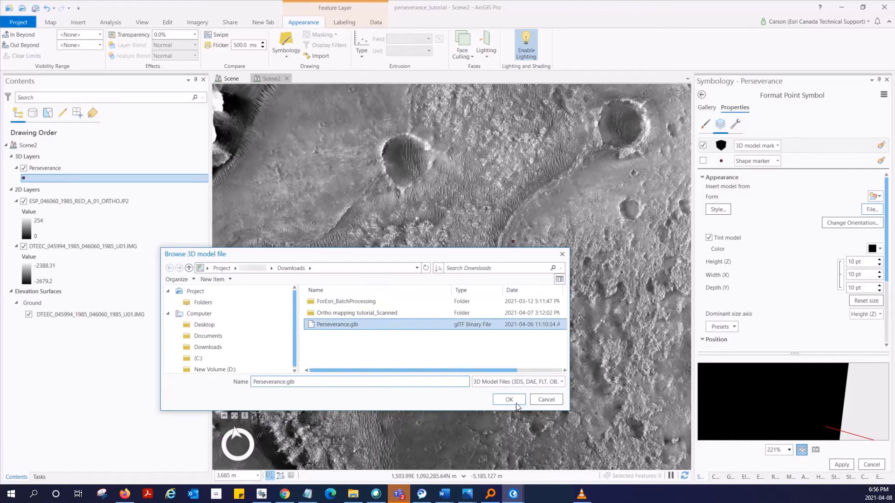
pyautogui.click(508, 399)
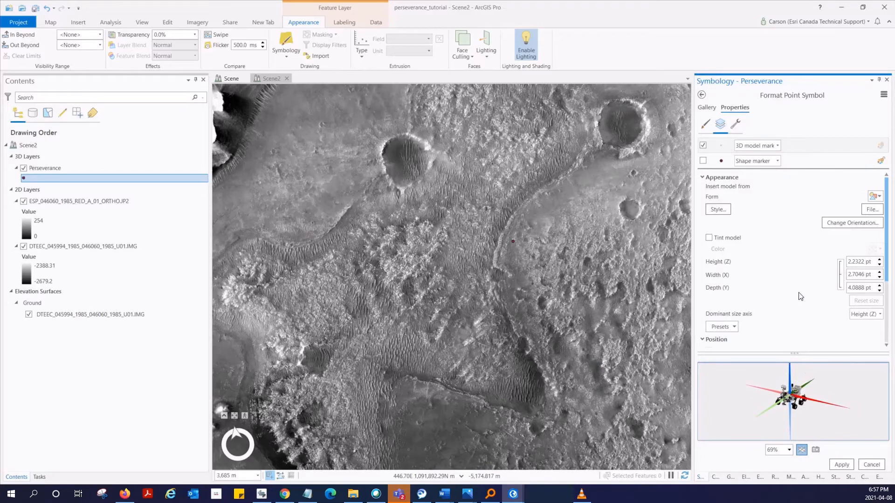
pyautogui.scroll(-3)
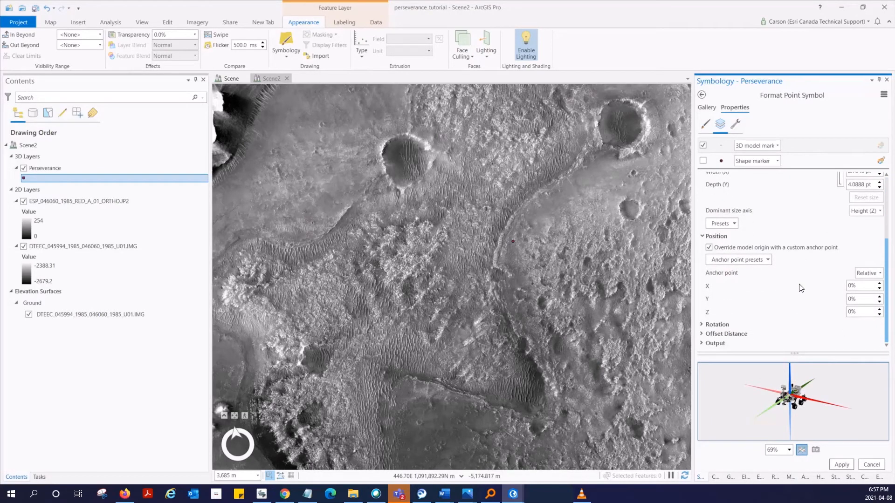
# - Apply the Centered Above anchor preset (Z -50%) and return to main symbology
pyautogui.click(737, 260)
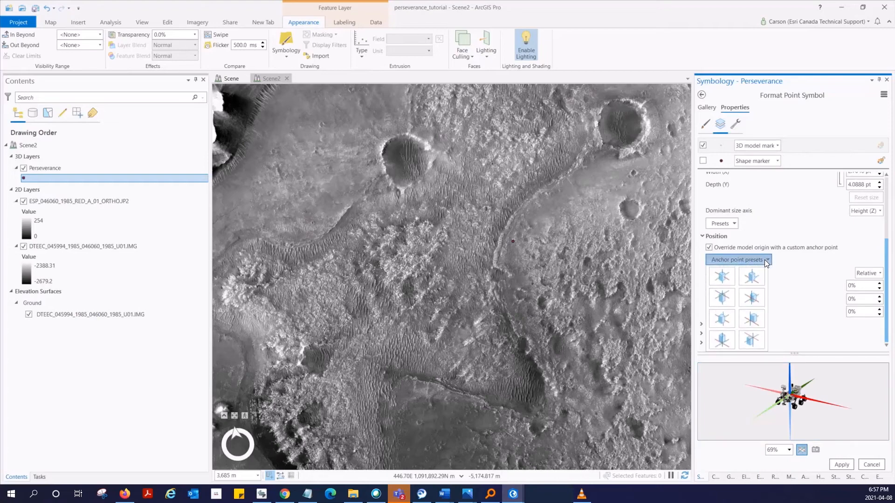
pyautogui.moveTo(751, 276)
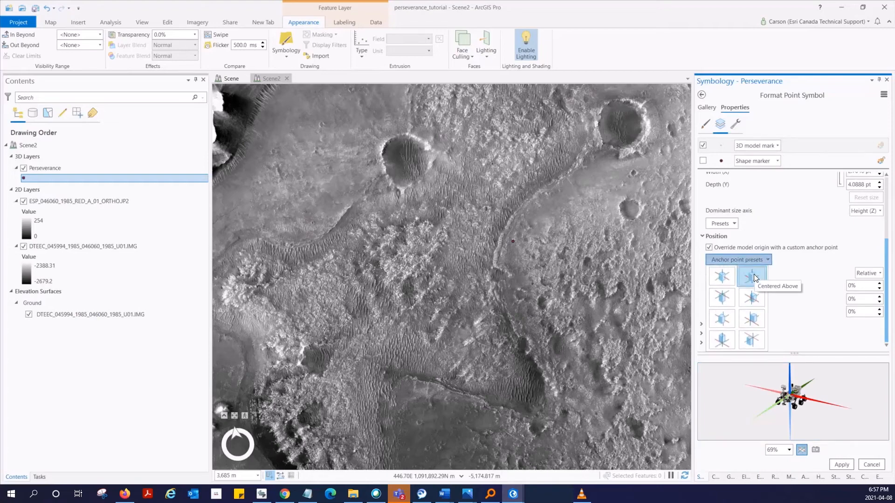
pyautogui.click(752, 278)
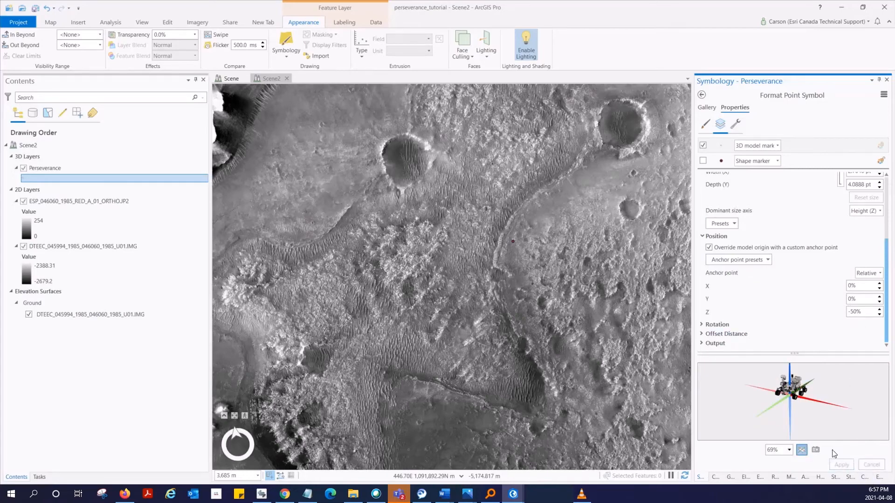
pyautogui.scroll(3)
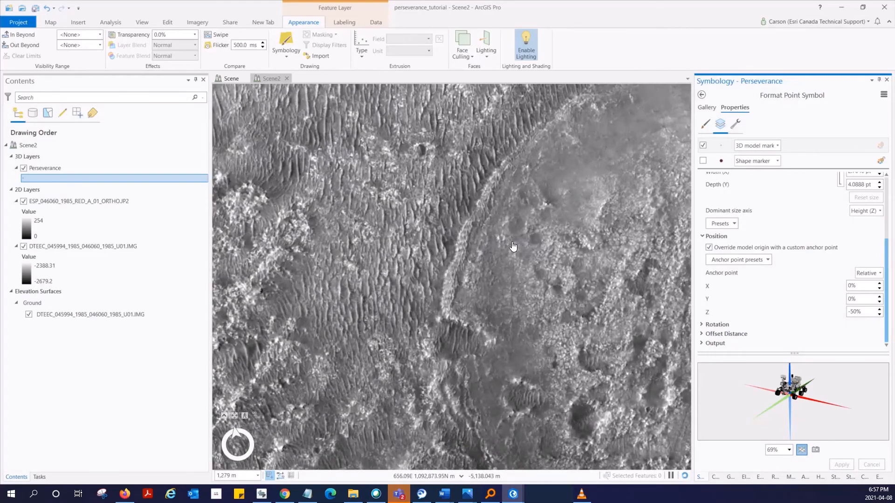
pyautogui.scroll(3)
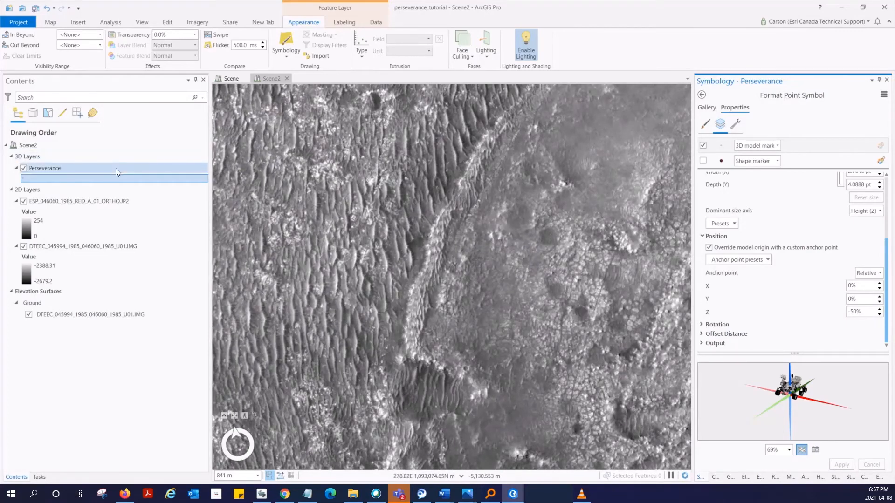
pyautogui.click(701, 94)
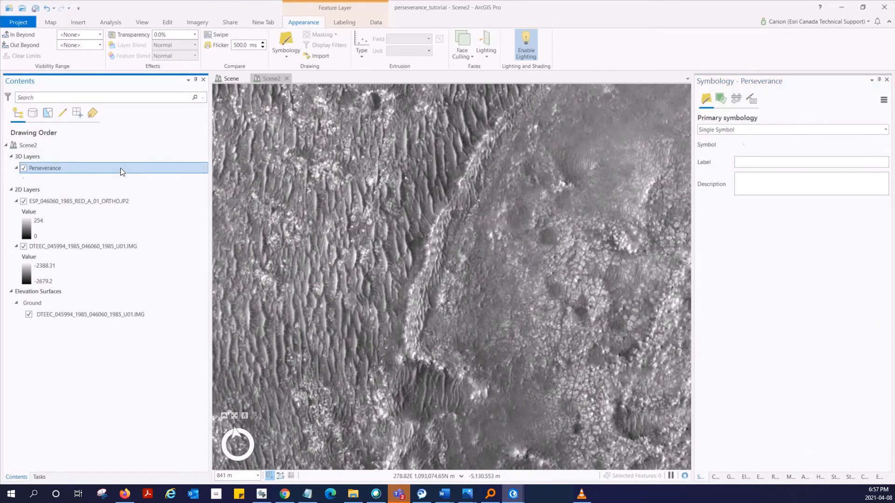
# - Set the Perseverance layer's elevation to features On the ground
pyautogui.rightClick(45, 168)
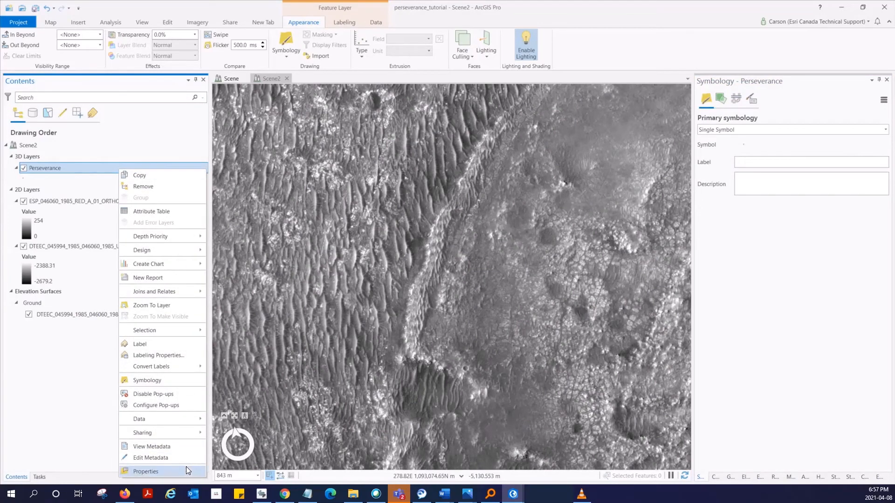
pyautogui.click(145, 471)
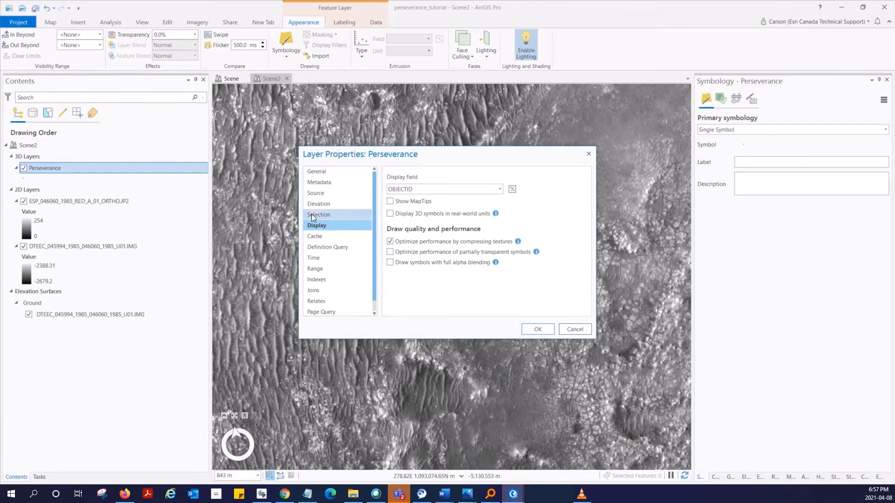
pyautogui.click(319, 204)
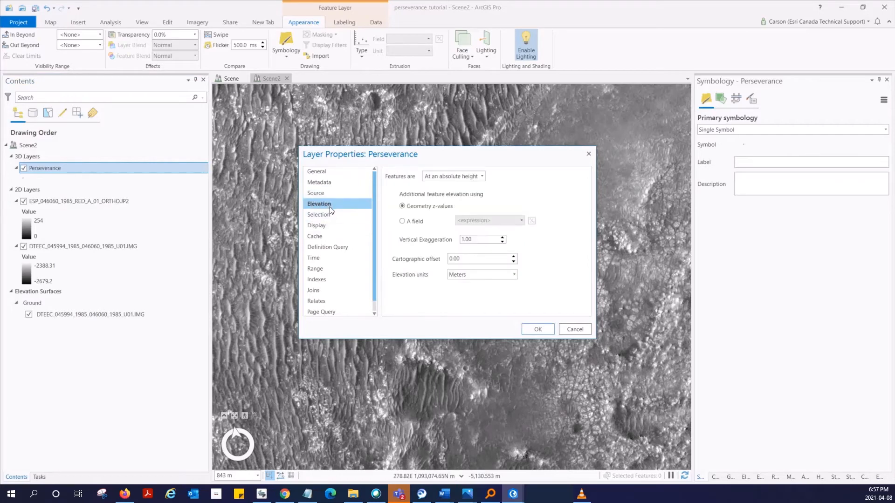
pyautogui.click(483, 176)
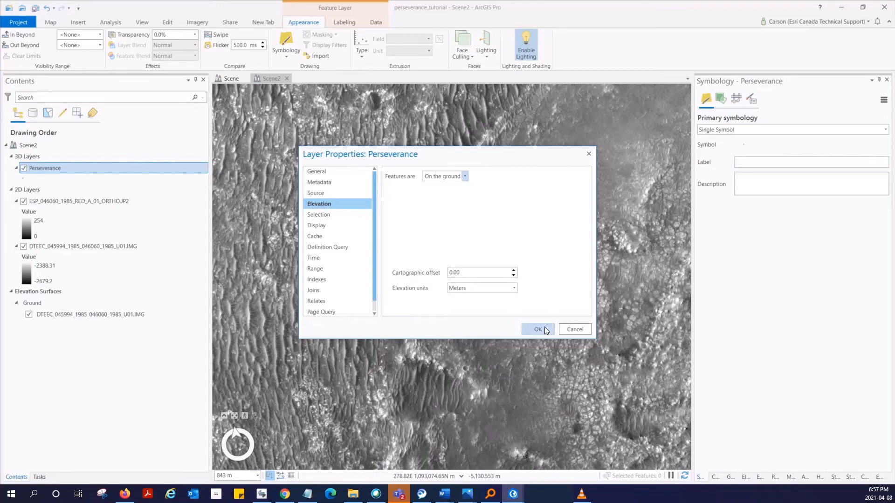
pyautogui.click(537, 330)
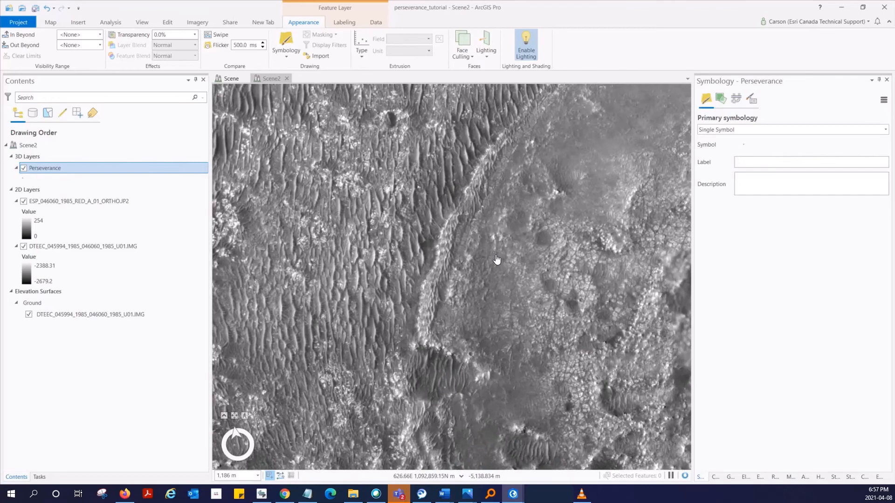
pyautogui.scroll(3)
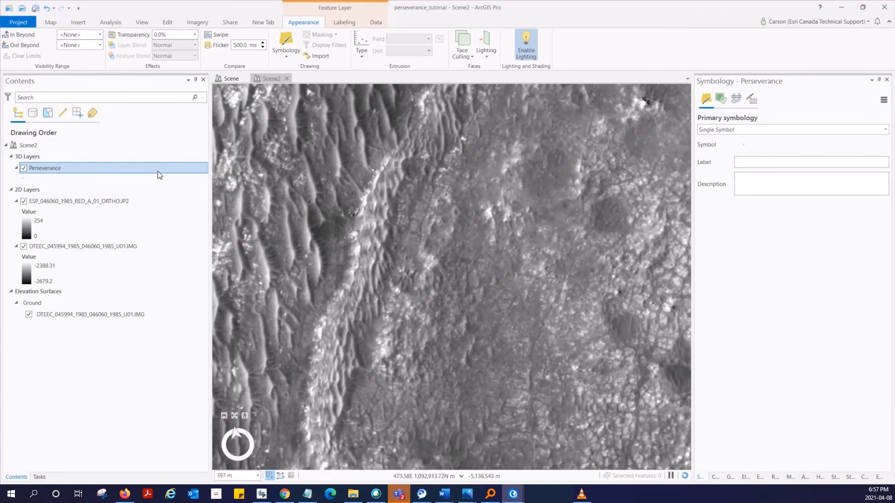
# - Enable Display 3D symbols in real-world units for the Perseverance layer
pyautogui.rightClick(45, 168)
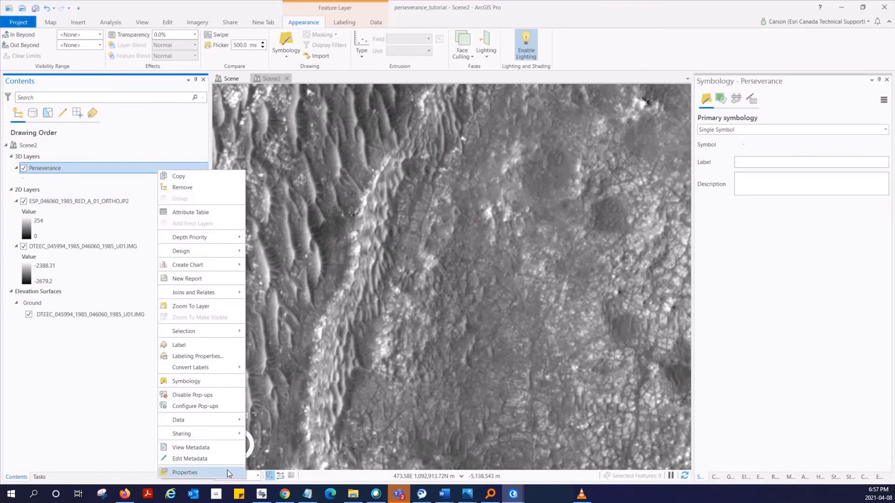
pyautogui.click(184, 473)
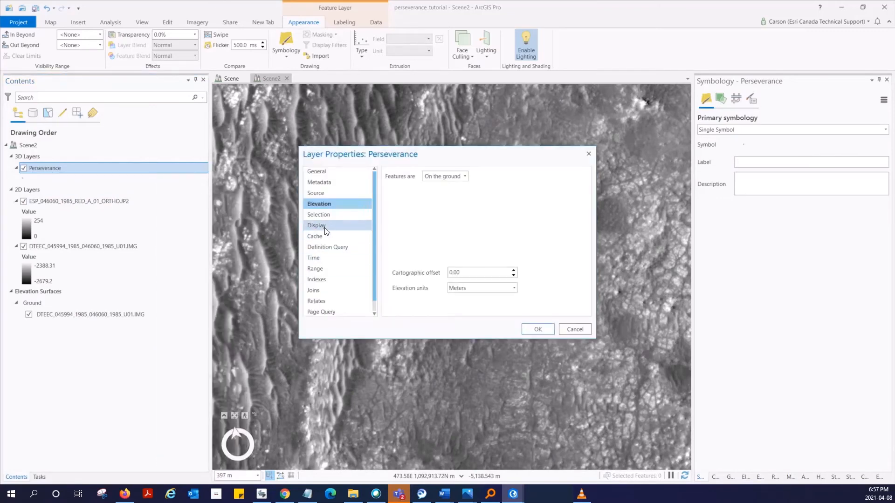
pyautogui.click(317, 224)
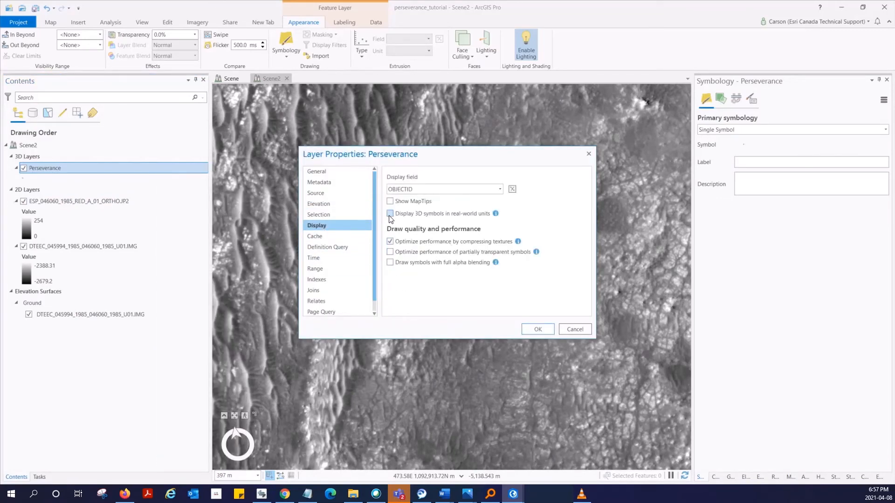
pyautogui.click(391, 213)
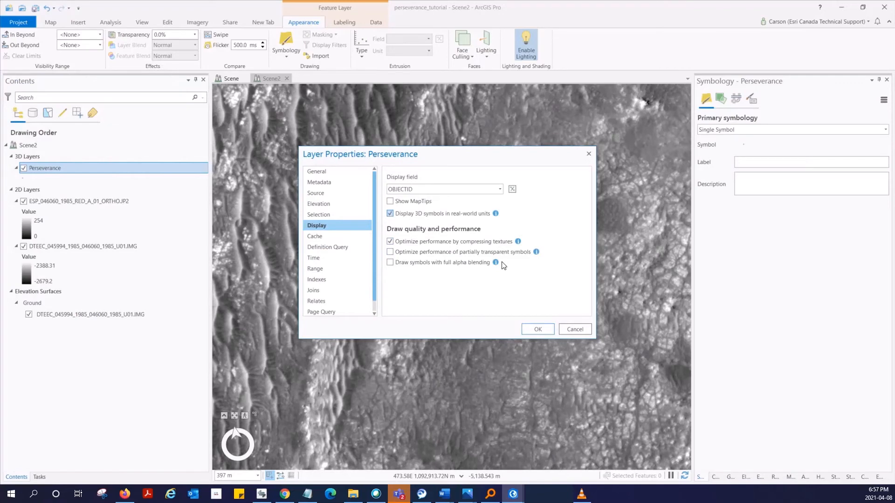
pyautogui.click(536, 330)
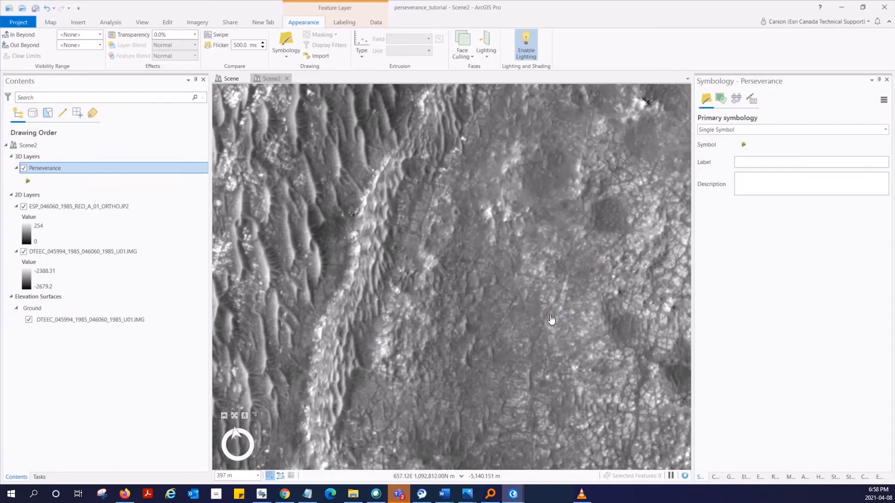
pyautogui.scroll(3)
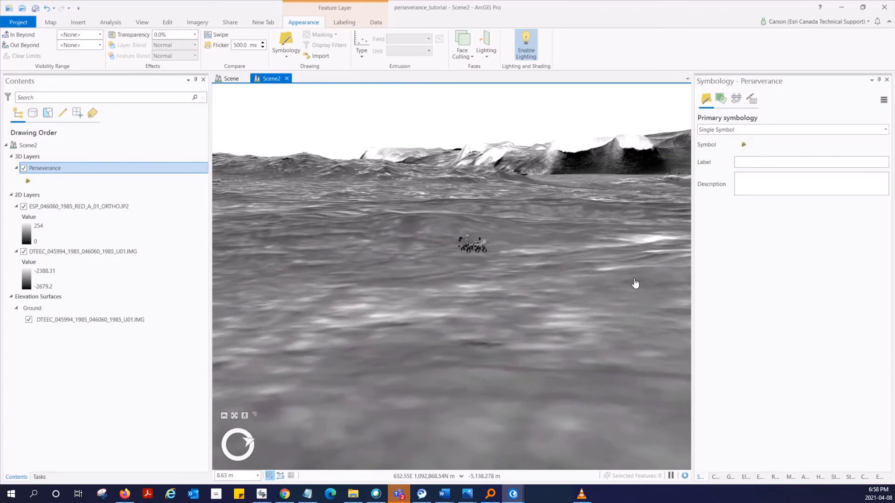
# - Select the DTEEC elevation layer in Contents
pyautogui.click(82, 251)
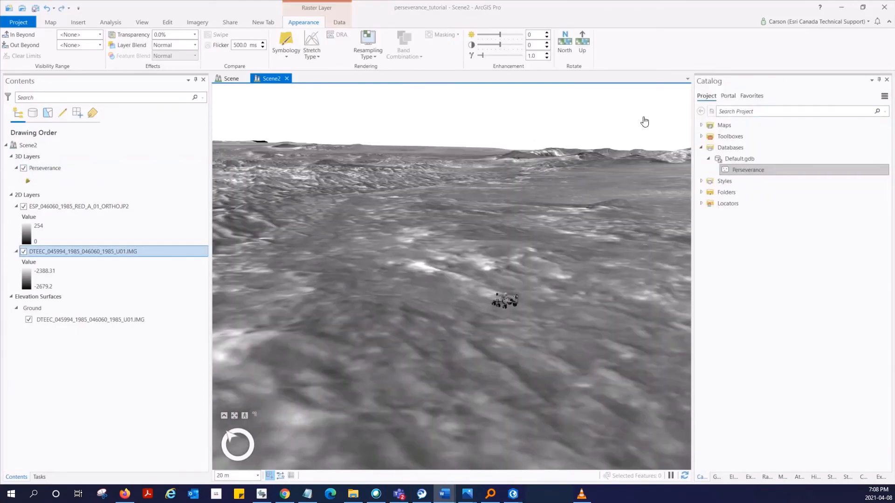
pyautogui.moveTo(341, 167)
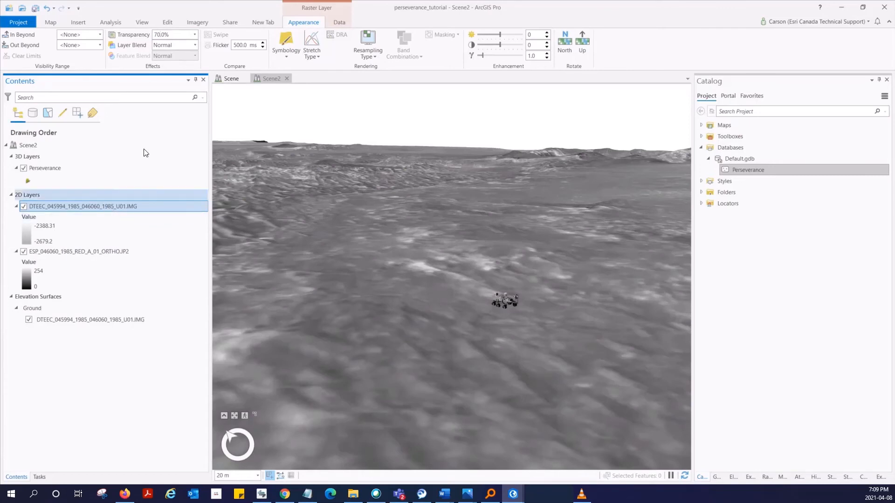
# - Open the DTEEC layer's Symbology to pick an orange stretch color scheme
pyautogui.click(285, 45)
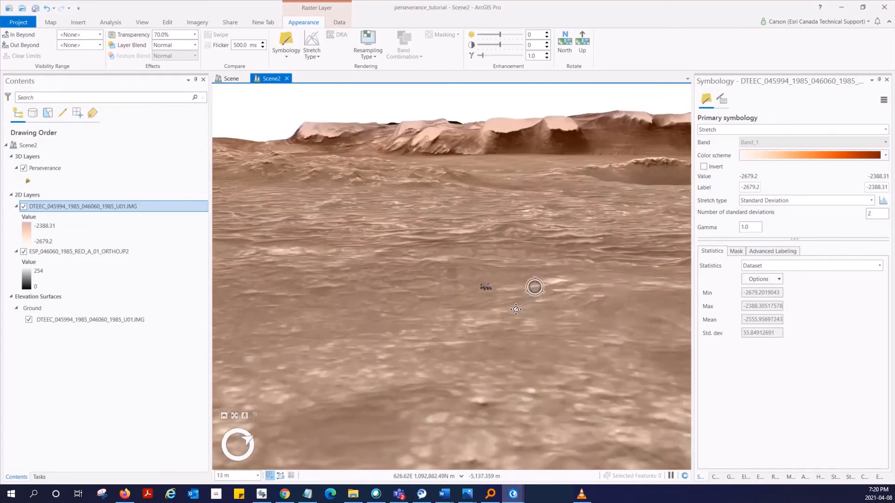
pyautogui.scroll(-3)
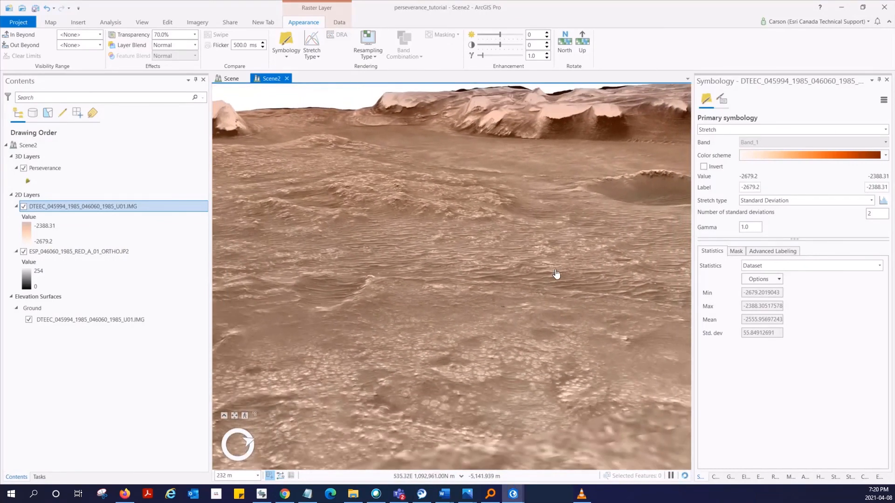